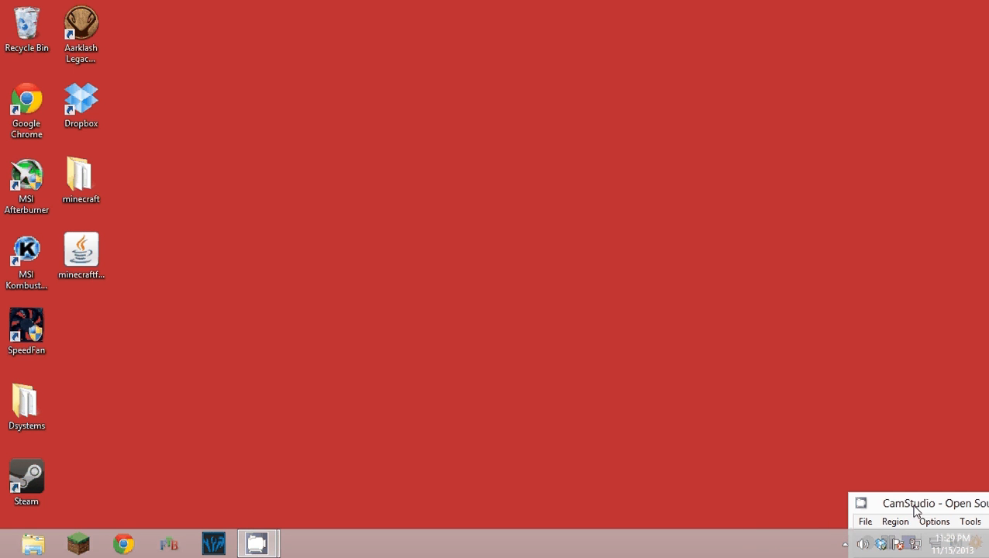
{"action": "mouse_move", "coordinate": [424, 295]}
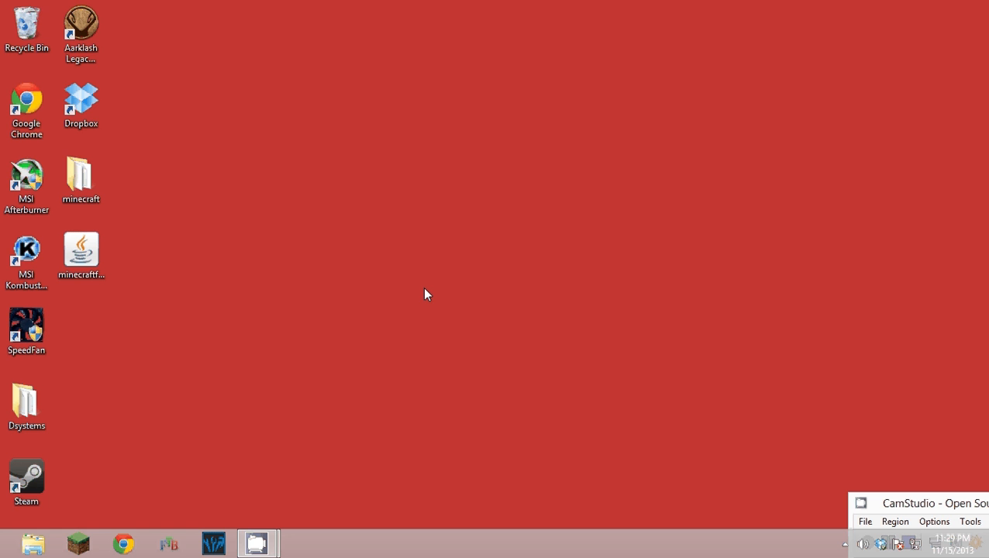
{"action": "mouse_move", "coordinate": [434, 286]}
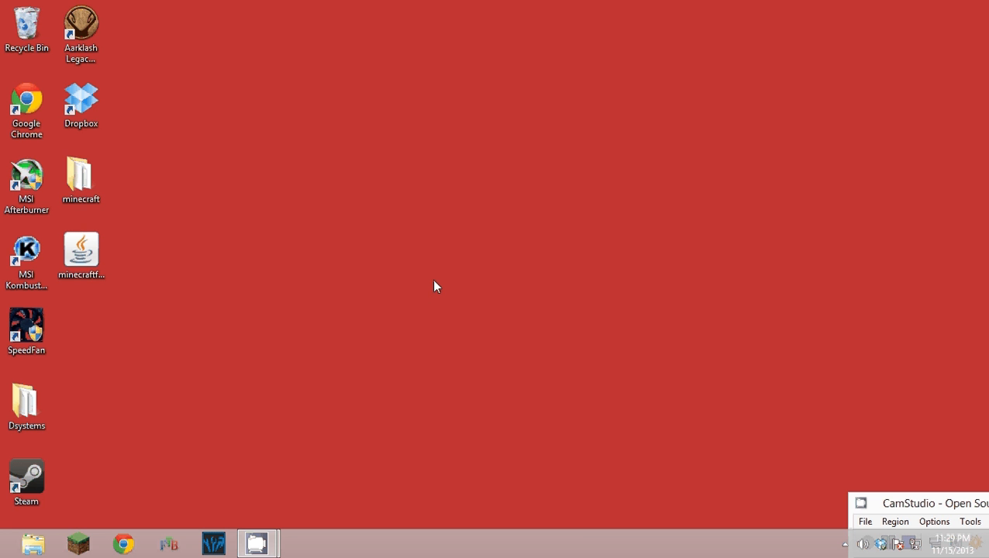
{"action": "mouse_move", "coordinate": [418, 268]}
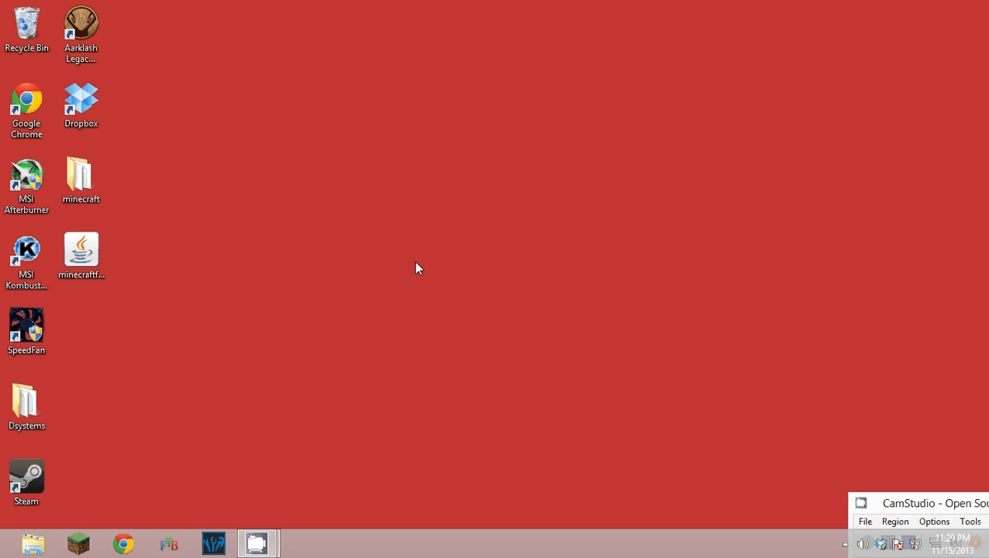
{"action": "mouse_move", "coordinate": [322, 107]}
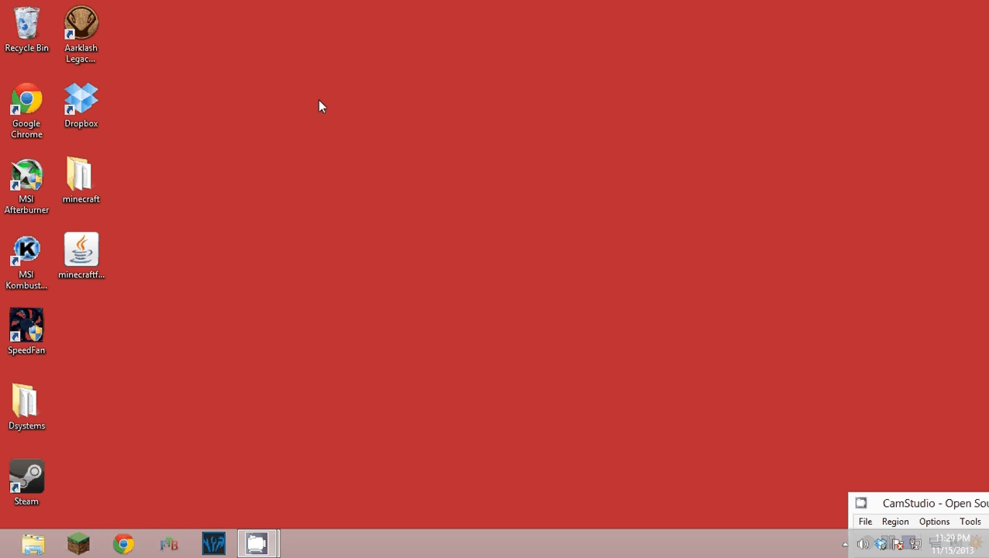
{"action": "mouse_move", "coordinate": [315, 121]}
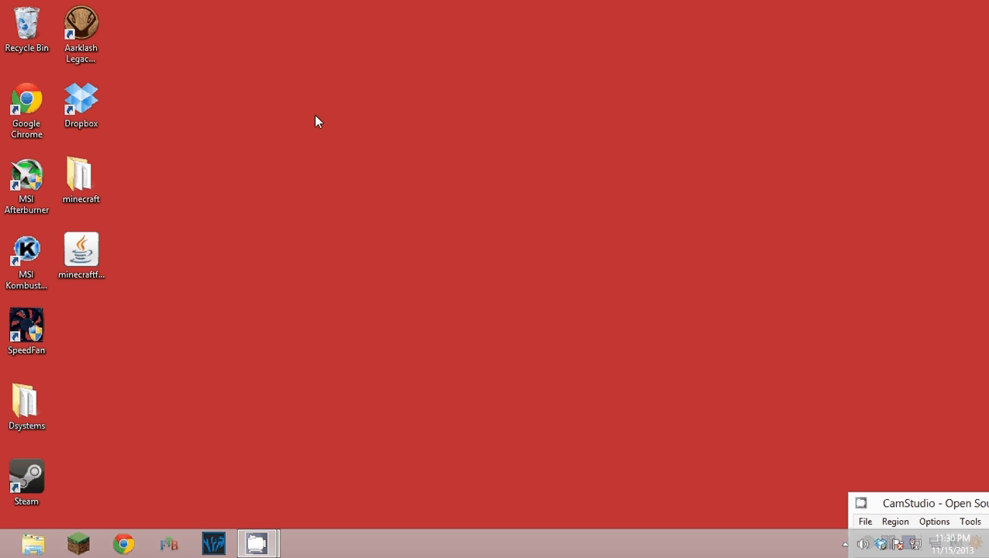
{"action": "mouse_move", "coordinate": [300, 121]}
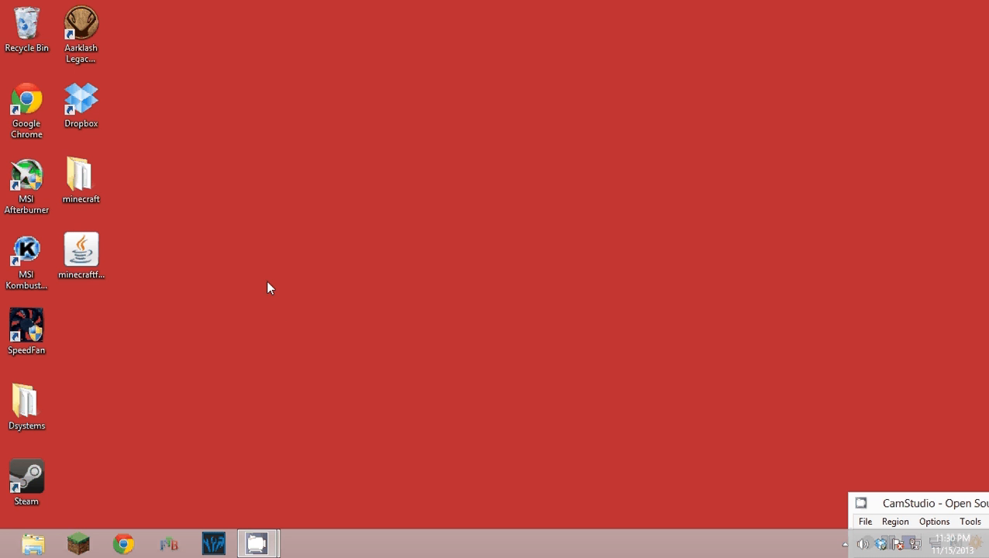
{"action": "mouse_move", "coordinate": [406, 500]}
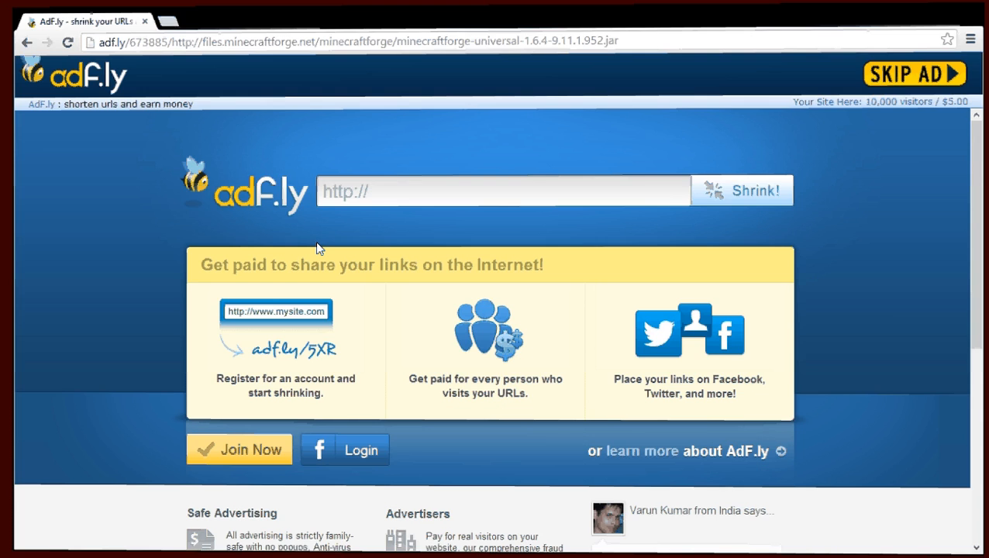
- Download the Latest 1.6.4 Forge installer (9.11.1.952) from the minecraftforge.net Files page
{"action": "left_click", "coordinate": [349, 36]}
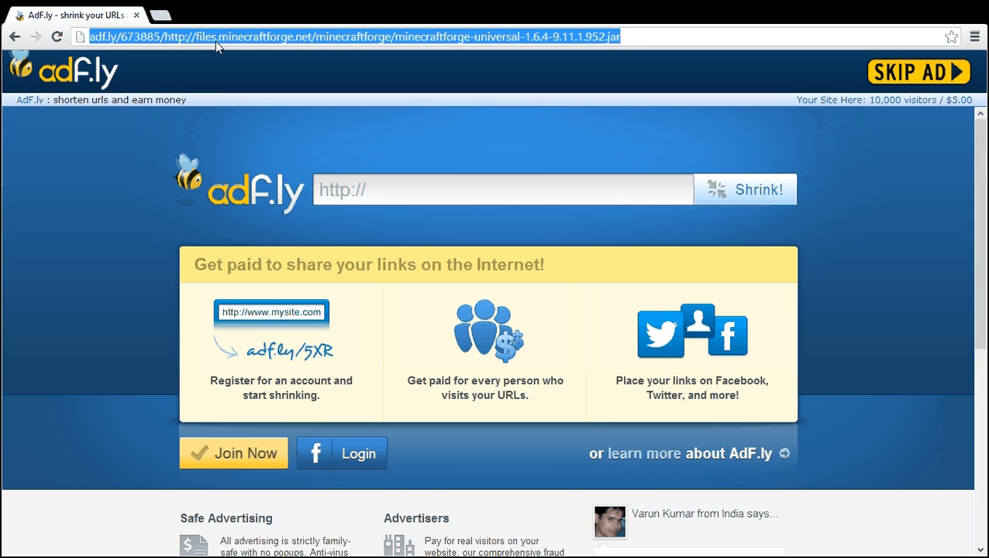
{"action": "type", "text": "minecraftforge.net"}
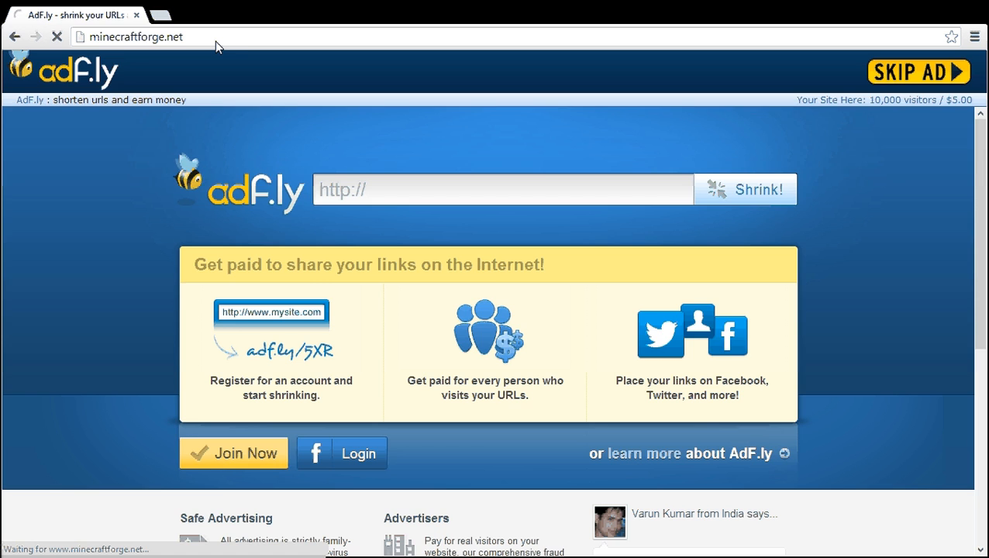
{"action": "left_click", "coordinate": [918, 71]}
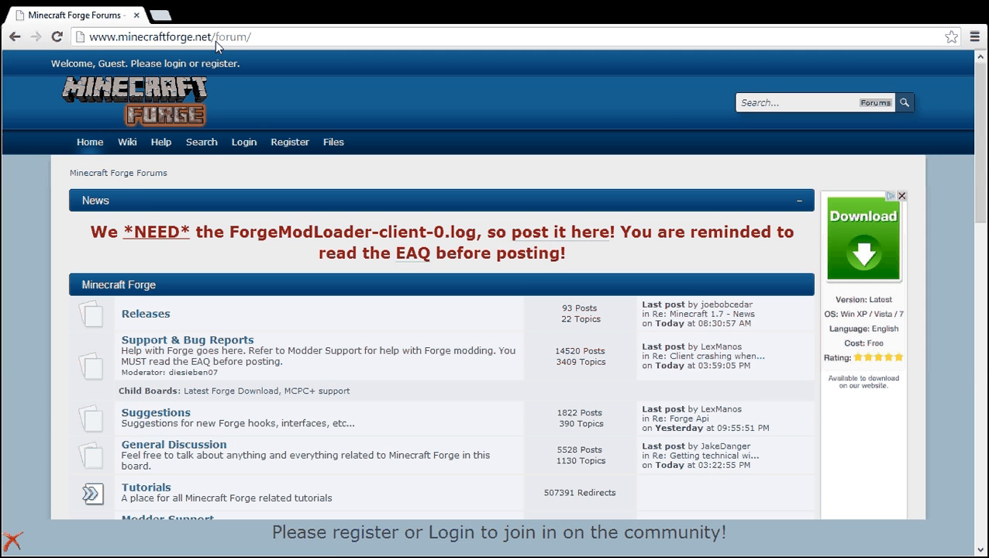
{"action": "mouse_move", "coordinate": [130, 141]}
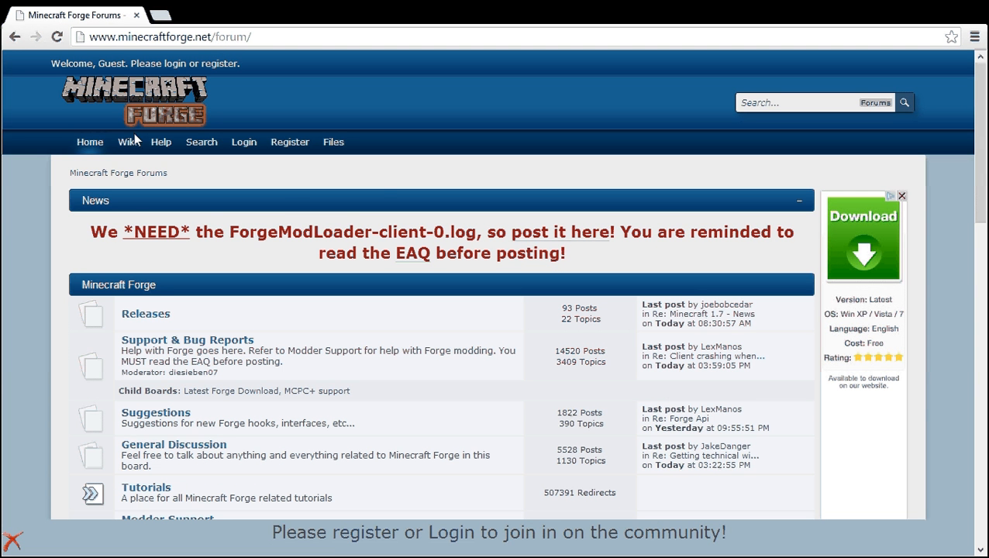
{"action": "left_click", "coordinate": [334, 142]}
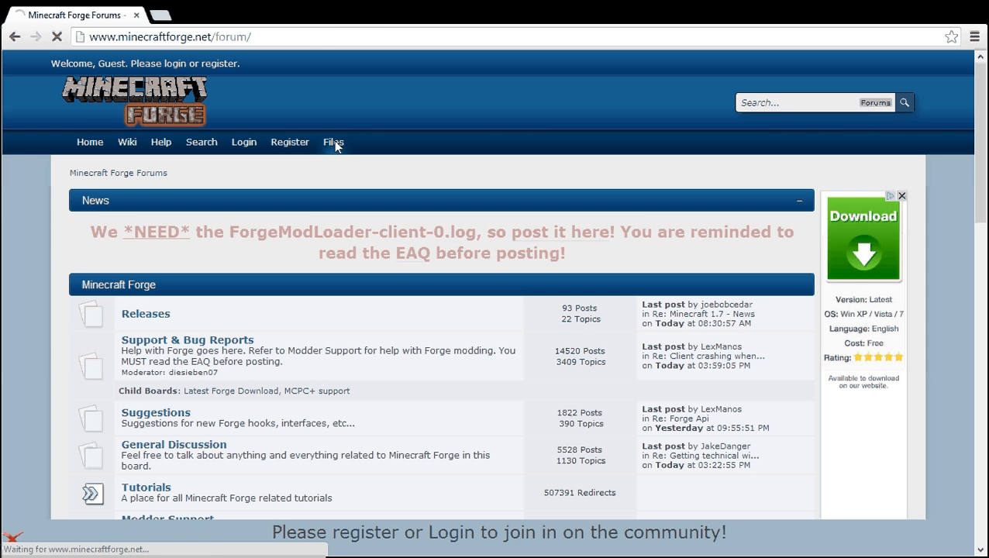
{"action": "left_click", "coordinate": [333, 142]}
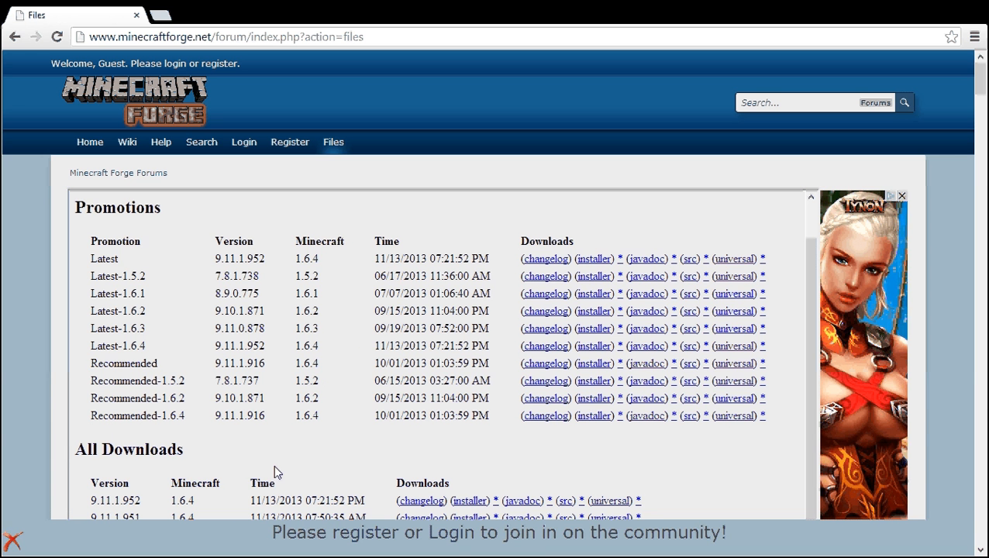
{"action": "mouse_move", "coordinate": [283, 318]}
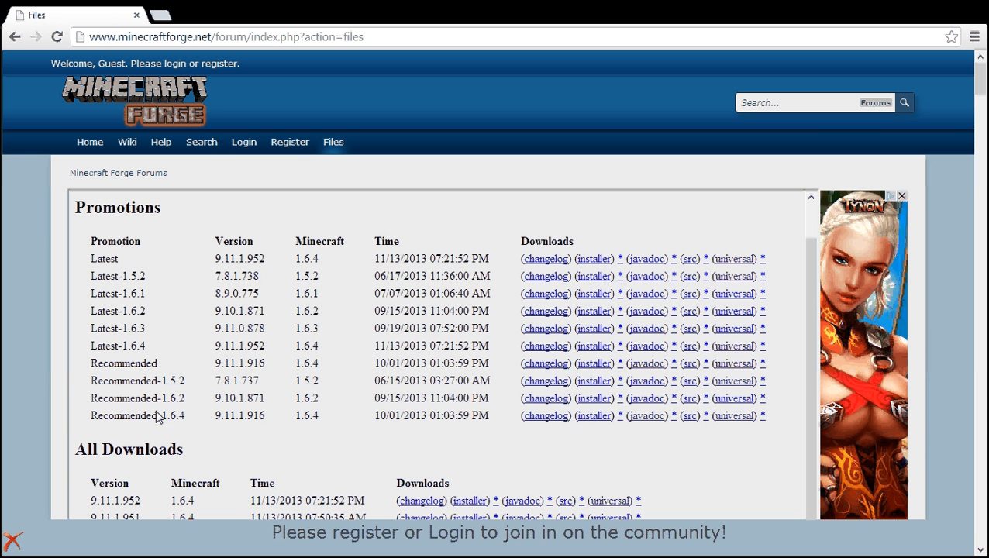
{"action": "mouse_move", "coordinate": [194, 429]}
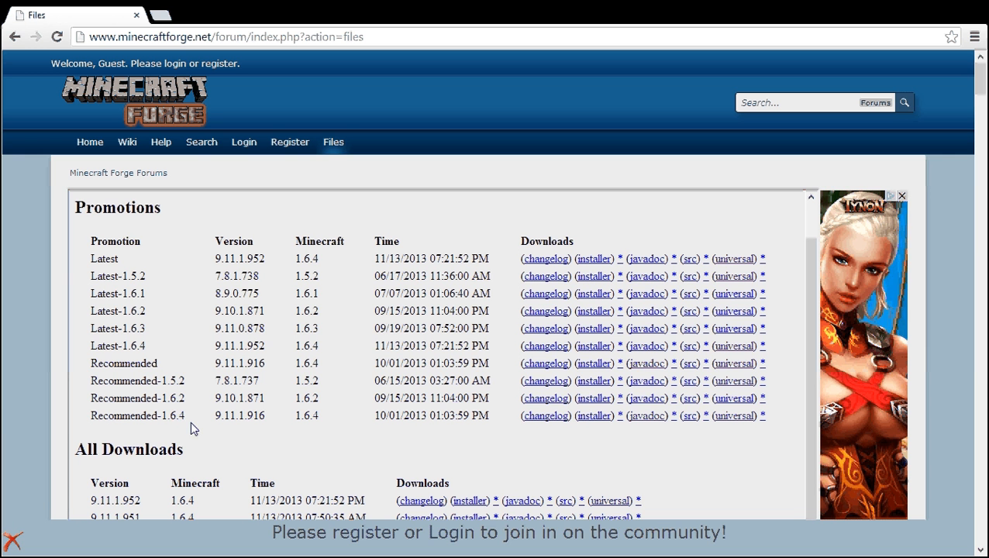
{"action": "mouse_move", "coordinate": [237, 365]}
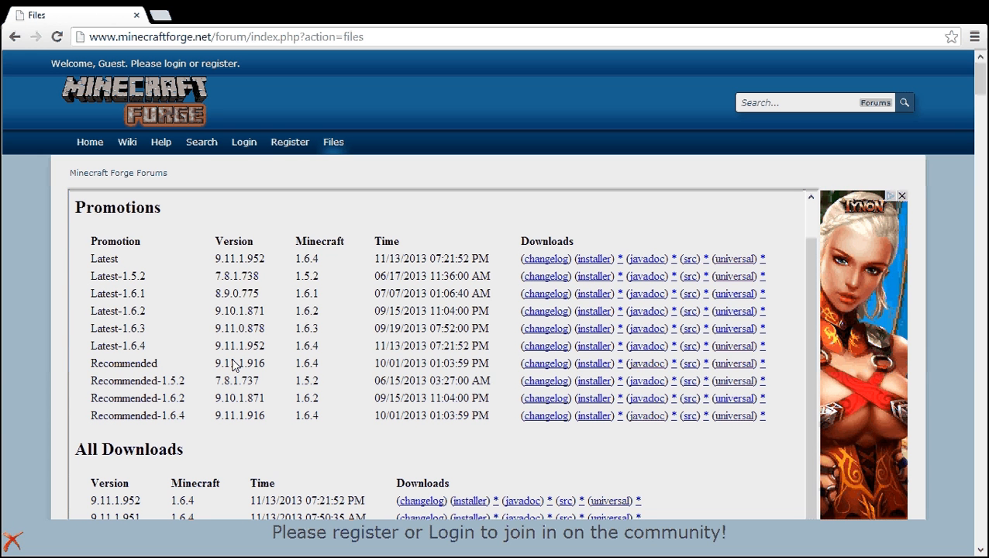
{"action": "mouse_move", "coordinate": [344, 267]}
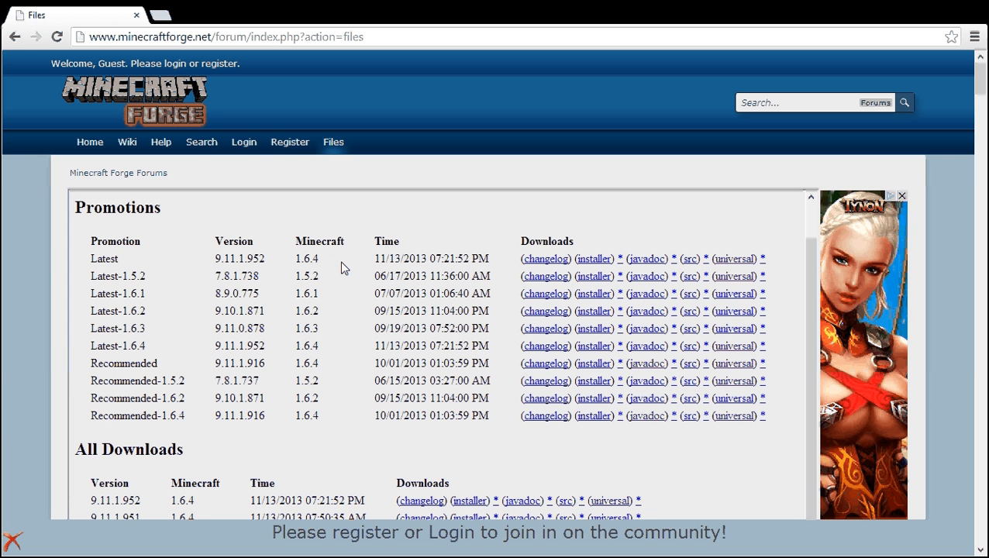
{"action": "mouse_move", "coordinate": [594, 258]}
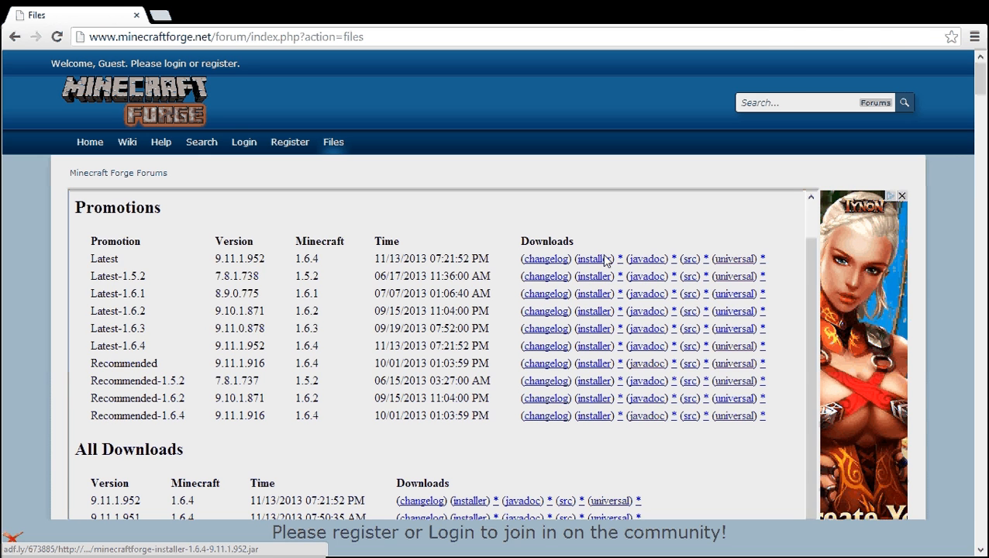
{"action": "left_click", "coordinate": [595, 258]}
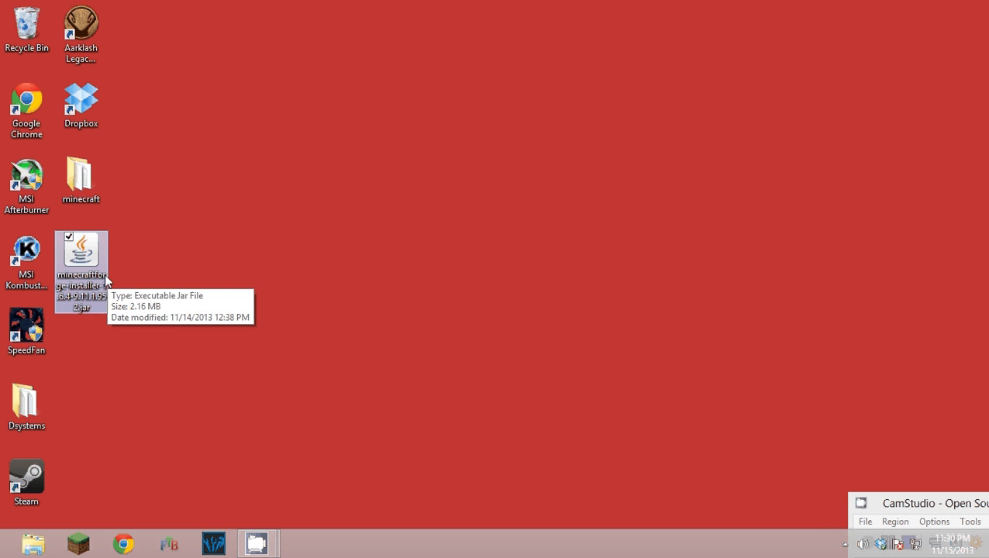
- Run the downloaded installer to install the Forge 9.11.1.952 client and dismiss the success message
{"action": "double_click", "coordinate": [82, 252]}
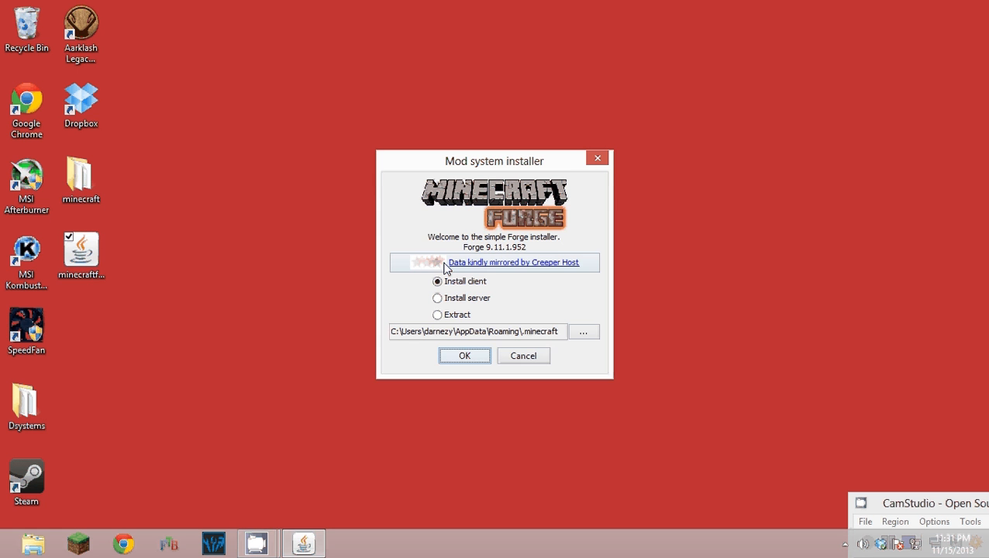
{"action": "left_click_drag", "start_coordinate": [494, 161], "coordinate": [585, 73]}
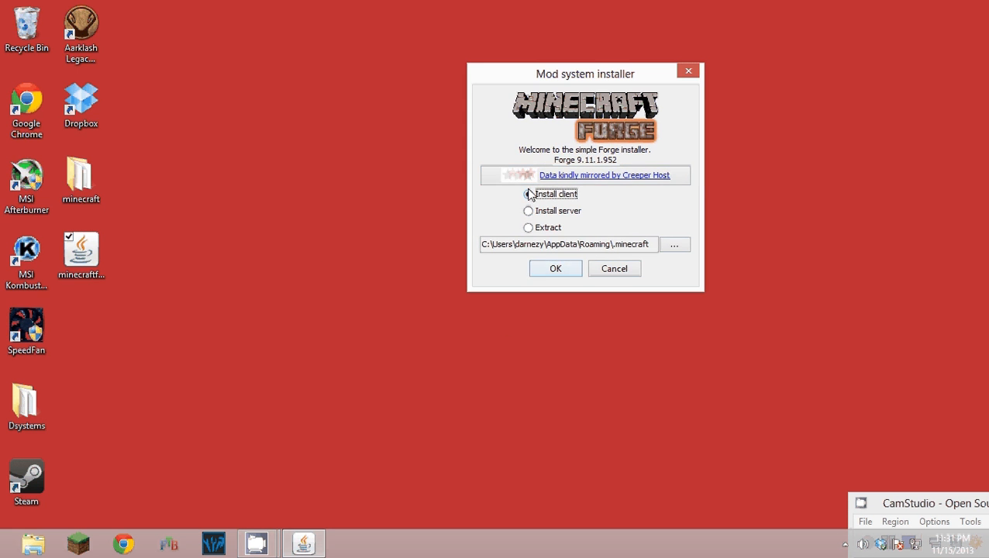
{"action": "left_click", "coordinate": [555, 269]}
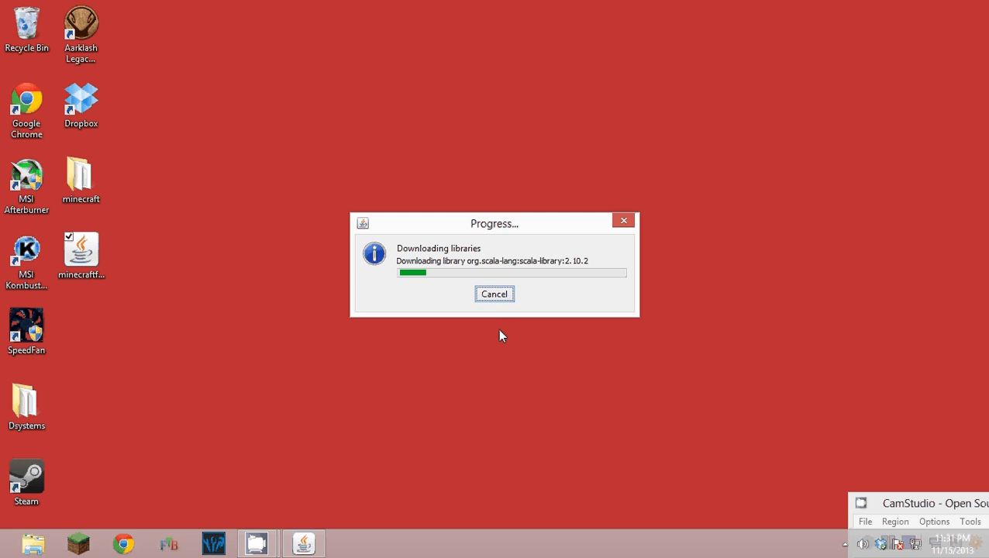
{"action": "mouse_move", "coordinate": [723, 344]}
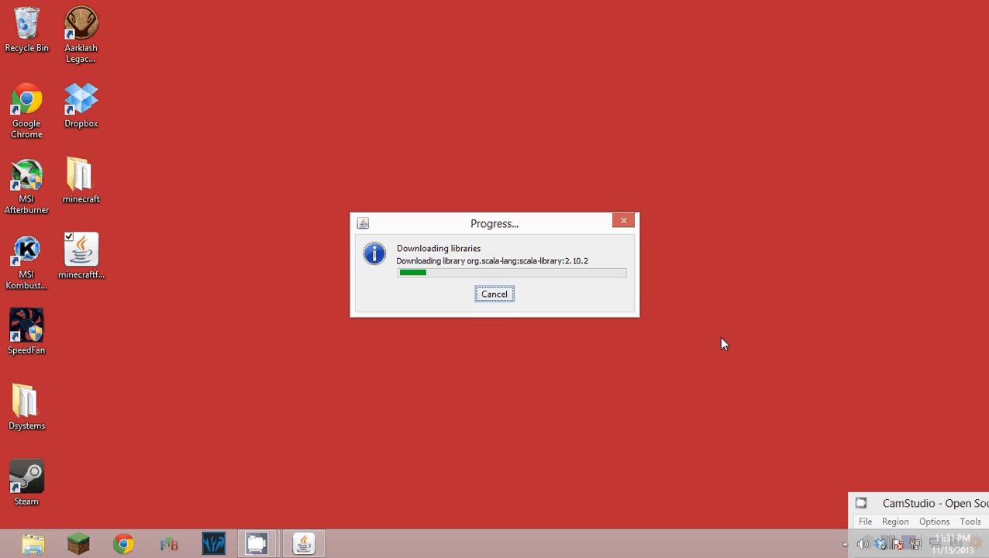
{"action": "mouse_move", "coordinate": [604, 374]}
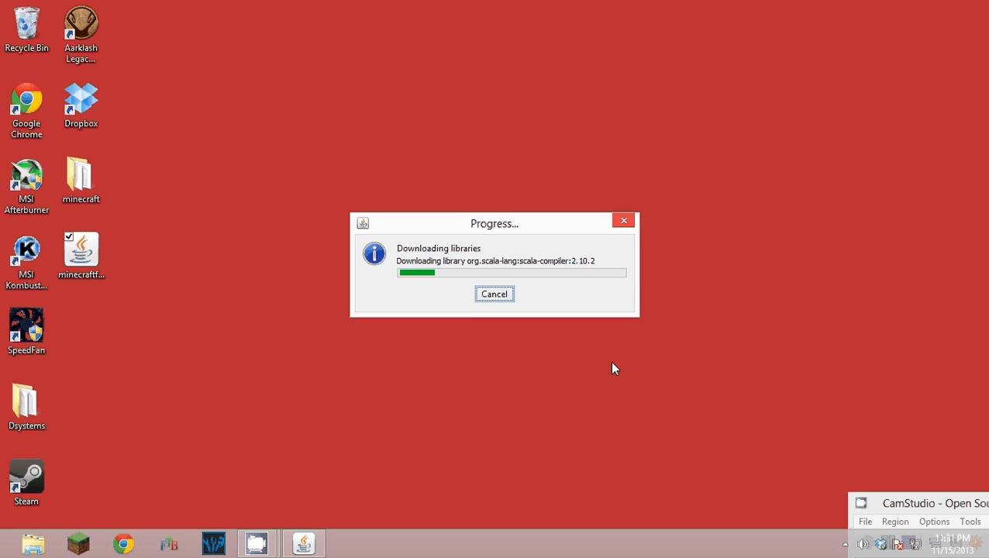
{"action": "mouse_move", "coordinate": [120, 286]}
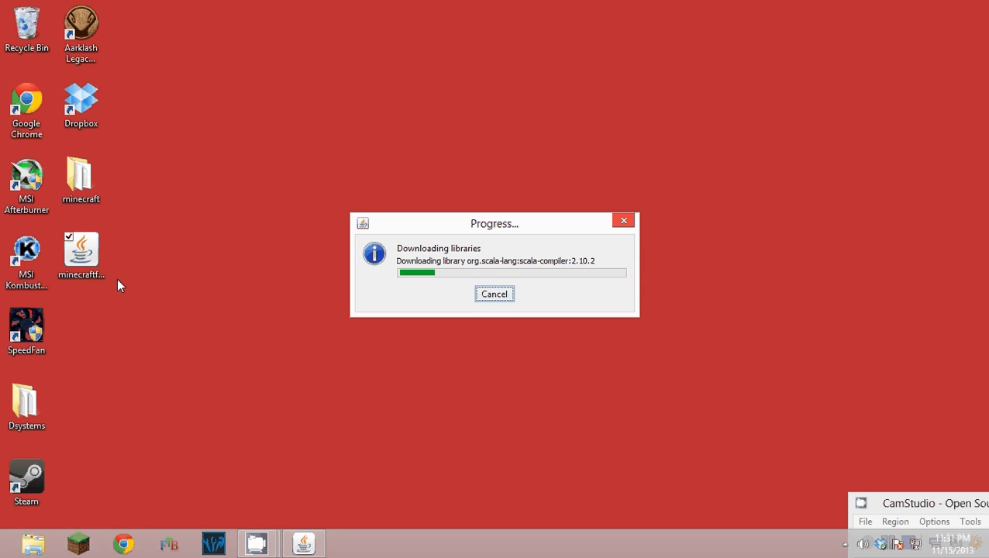
{"action": "mouse_move", "coordinate": [412, 403]}
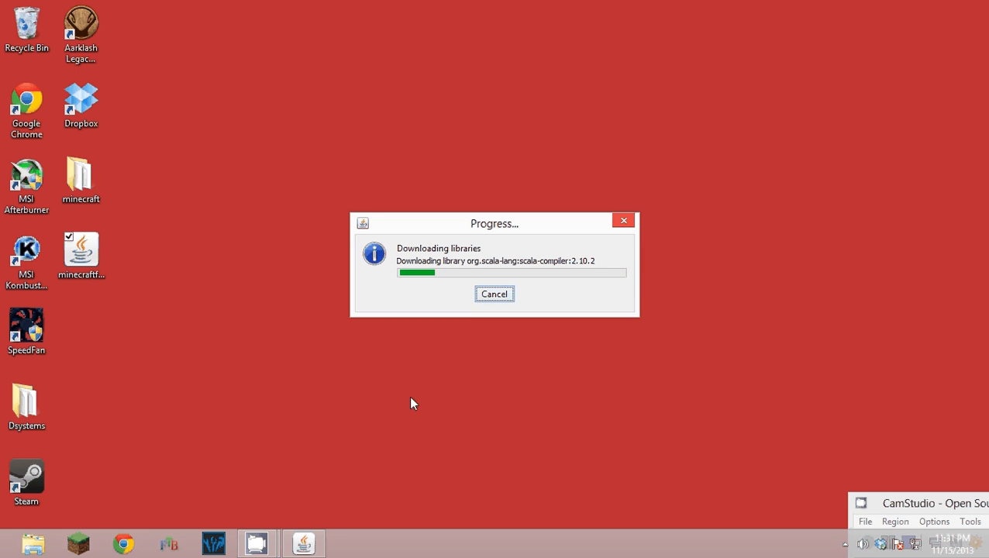
{"action": "mouse_move", "coordinate": [421, 403]}
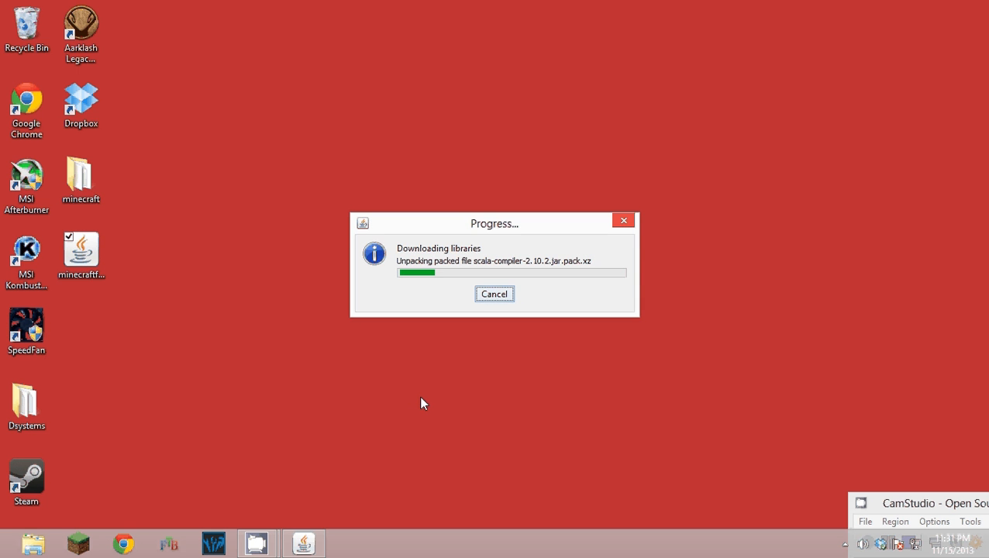
{"action": "mouse_move", "coordinate": [427, 408]}
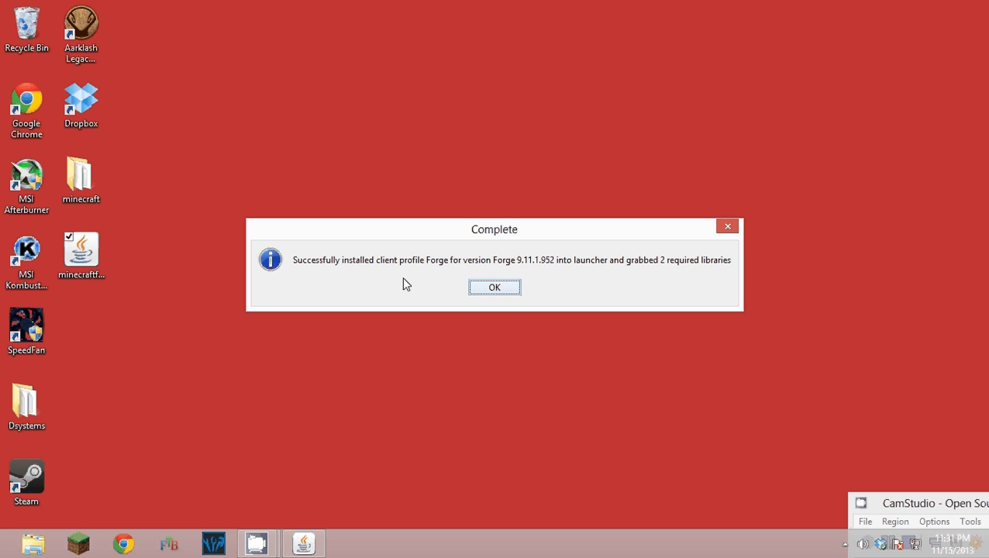
{"action": "mouse_move", "coordinate": [569, 260]}
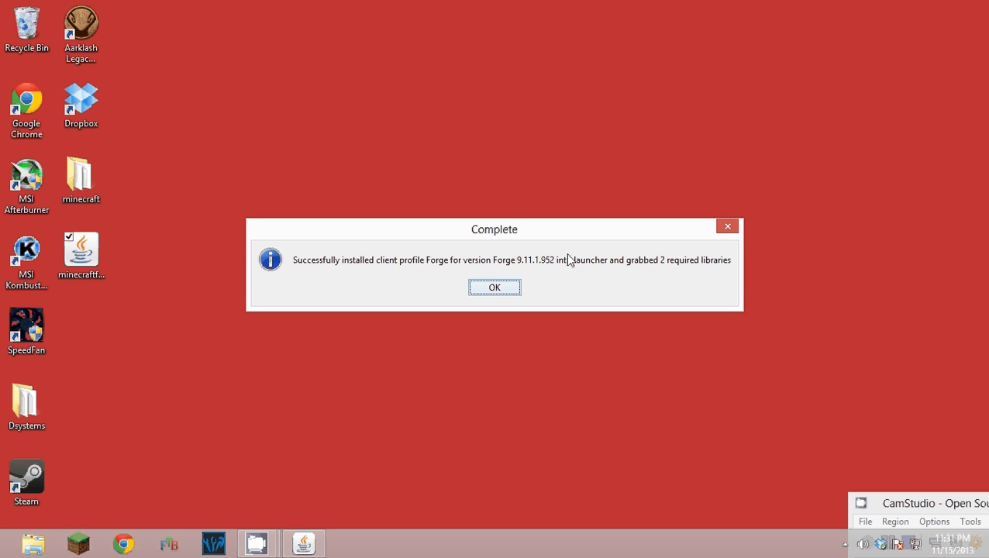
{"action": "mouse_move", "coordinate": [597, 290]}
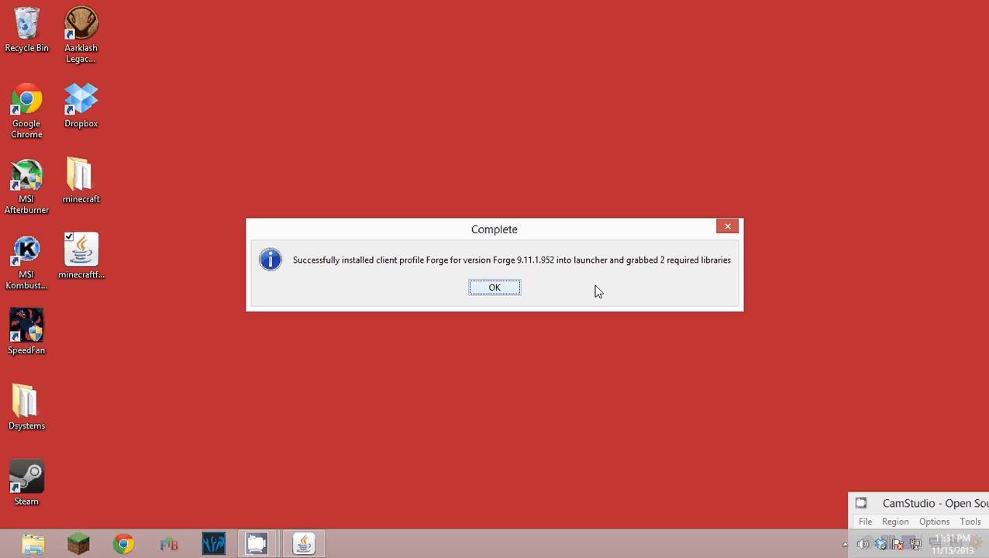
{"action": "left_click", "coordinate": [494, 287]}
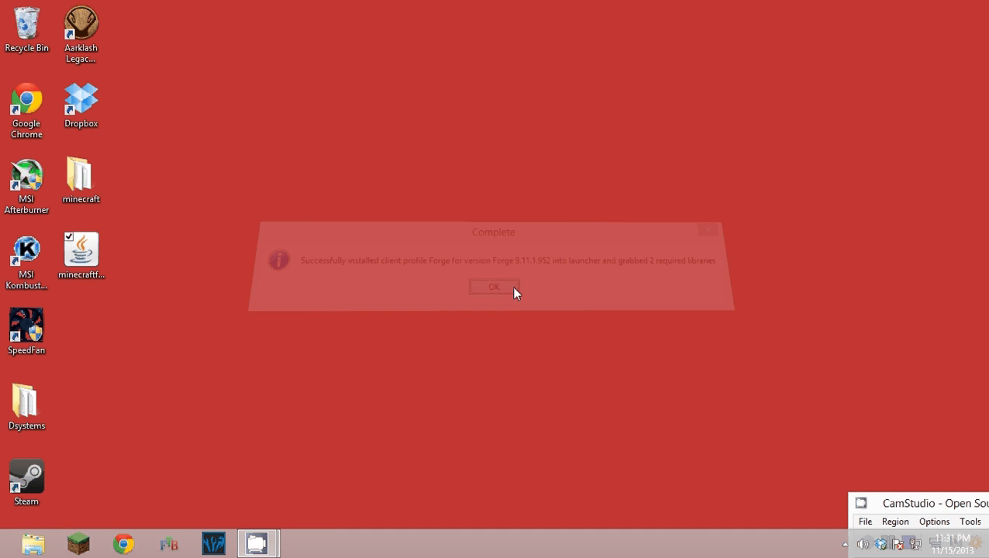
- Search %appdata% from the Windows Start screen to reach the Roaming folder
{"action": "left_click", "coordinate": [494, 287]}
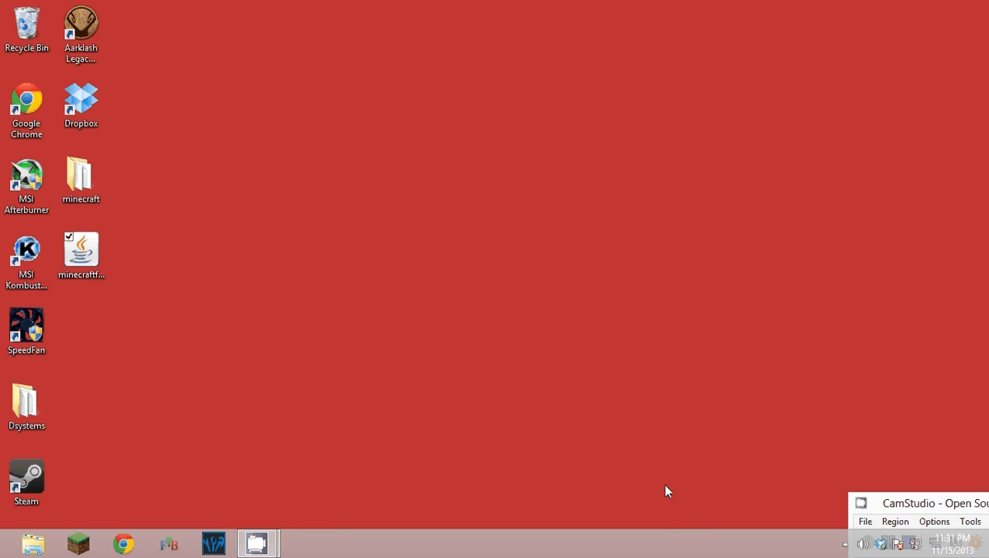
{"action": "mouse_move", "coordinate": [682, 518]}
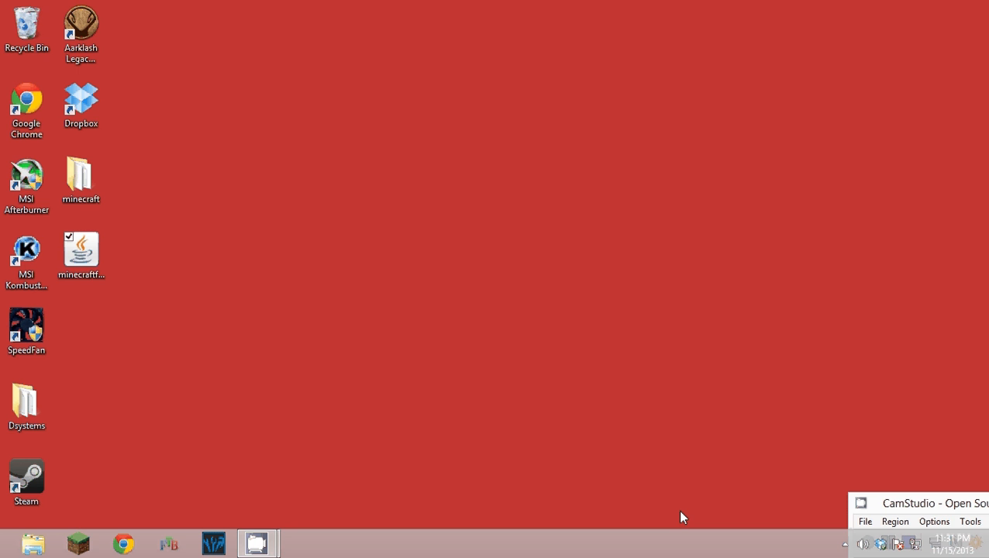
{"action": "left_click", "coordinate": [33, 543]}
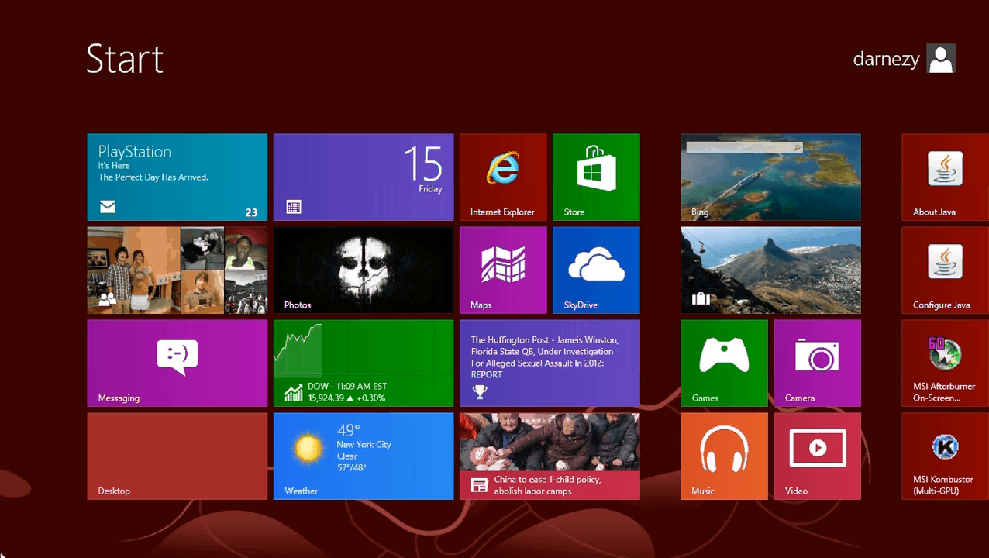
{"action": "type", "text": "%appdata"}
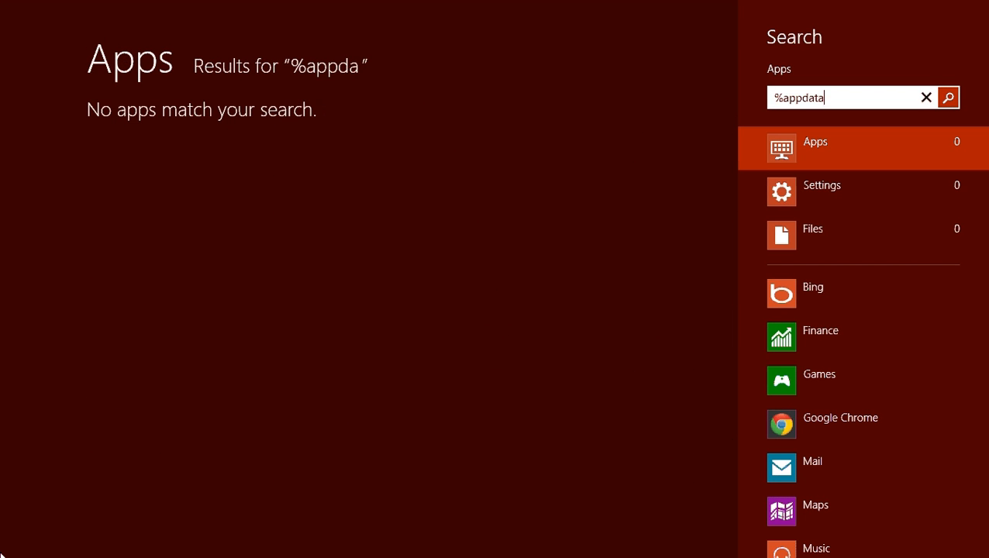
{"action": "type", "text": "%"}
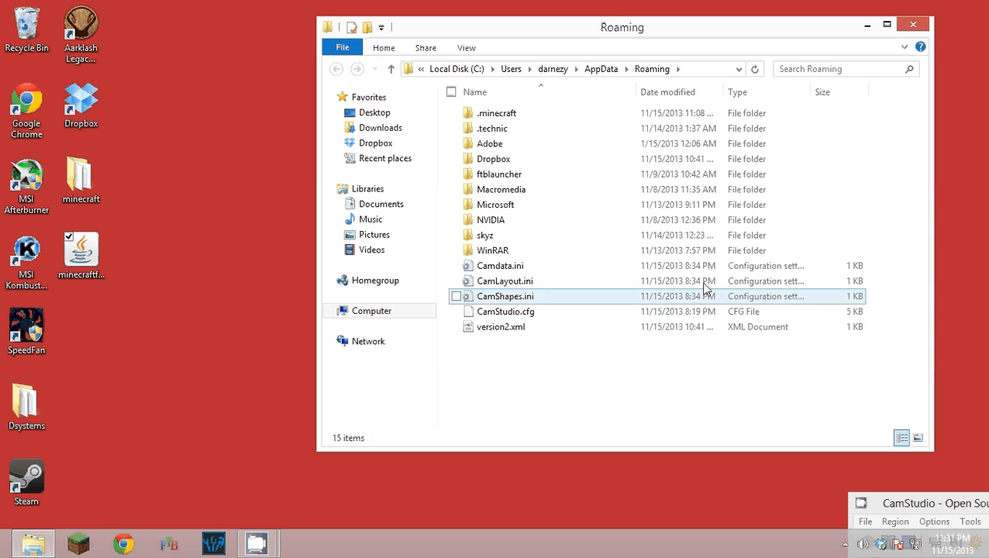
- Open the .minecraft folder in Roaming and begin adding a new item inside it
{"action": "left_click", "coordinate": [496, 112]}
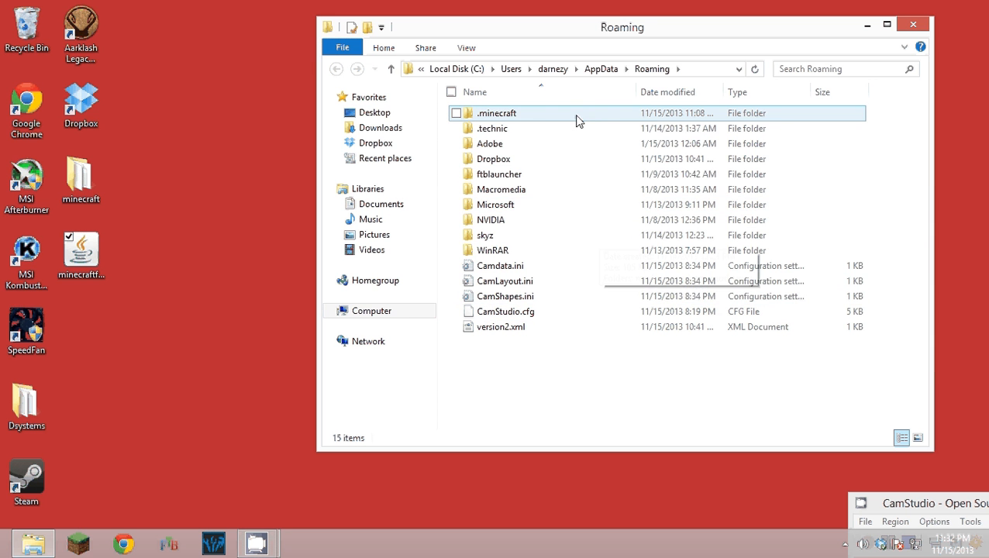
{"action": "double_click", "coordinate": [497, 112]}
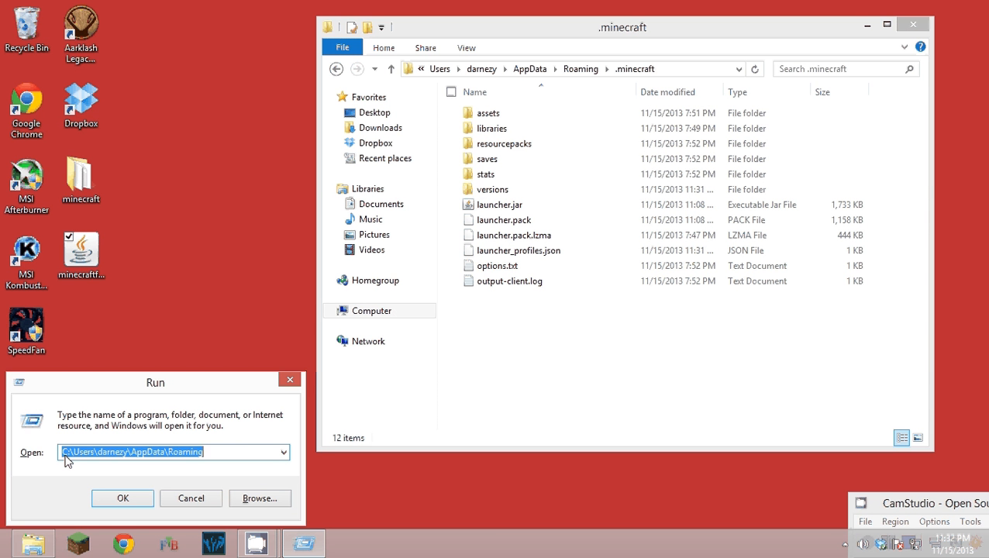
{"action": "type", "text": "%app"}
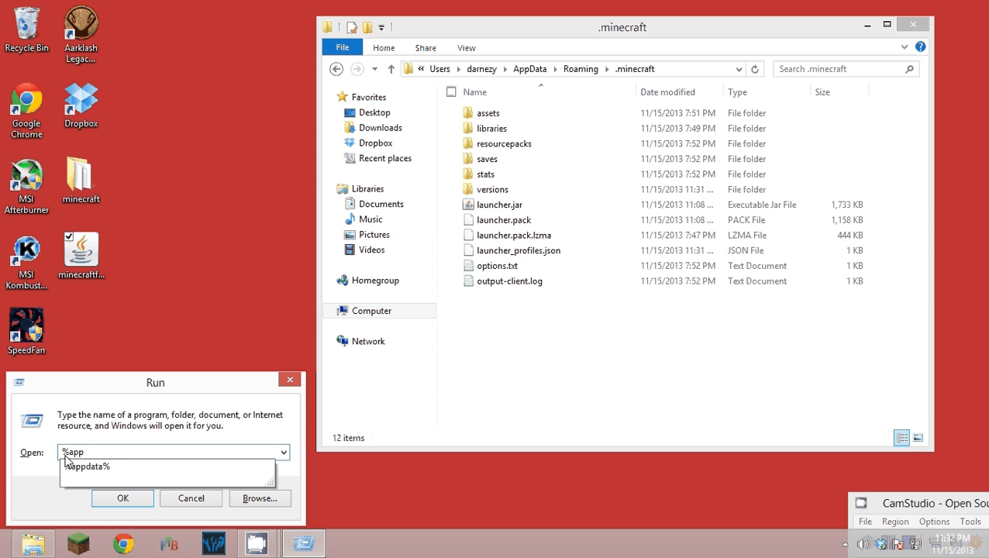
{"action": "left_click", "coordinate": [122, 498]}
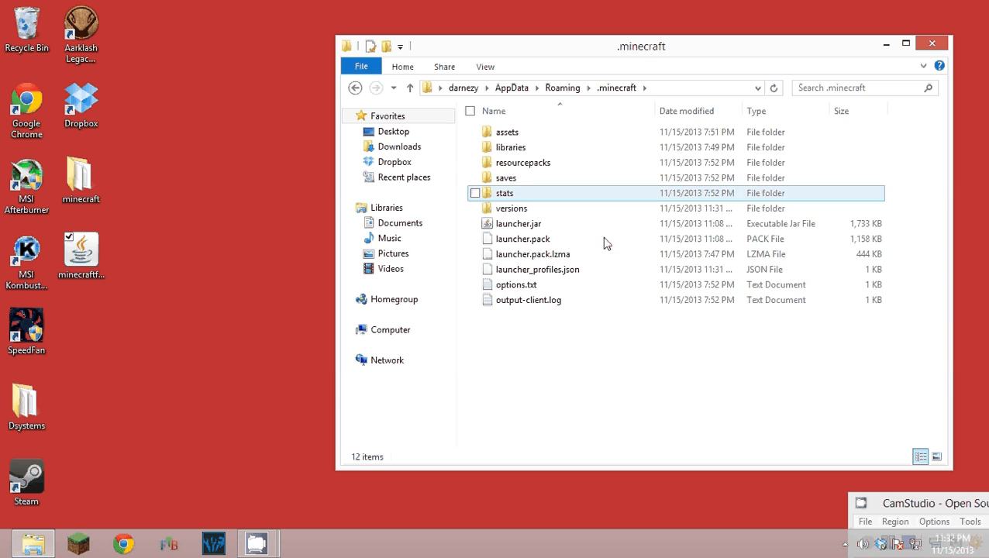
{"action": "left_click", "coordinate": [512, 208]}
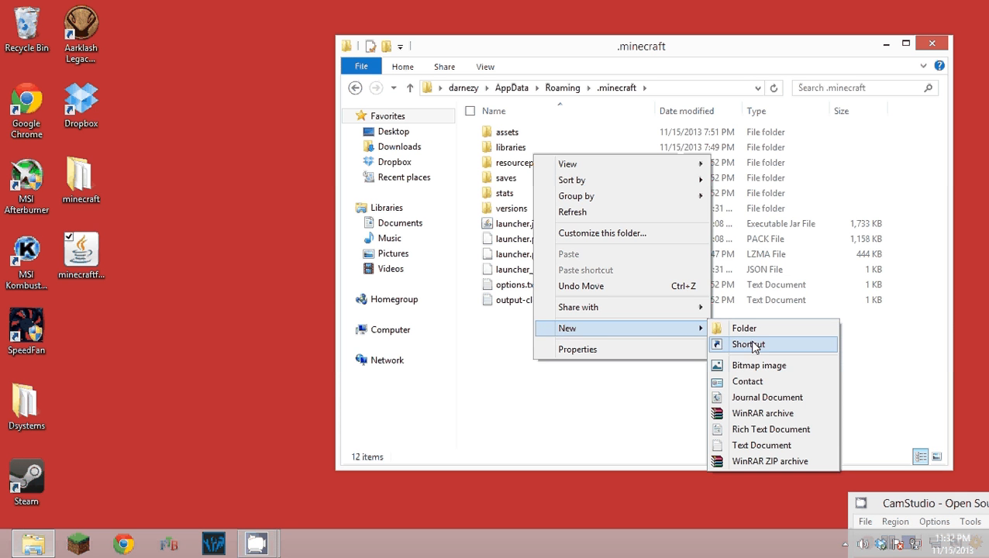
- Create a folder named 'mods' inside .minecraft and open it
{"action": "left_click", "coordinate": [744, 328]}
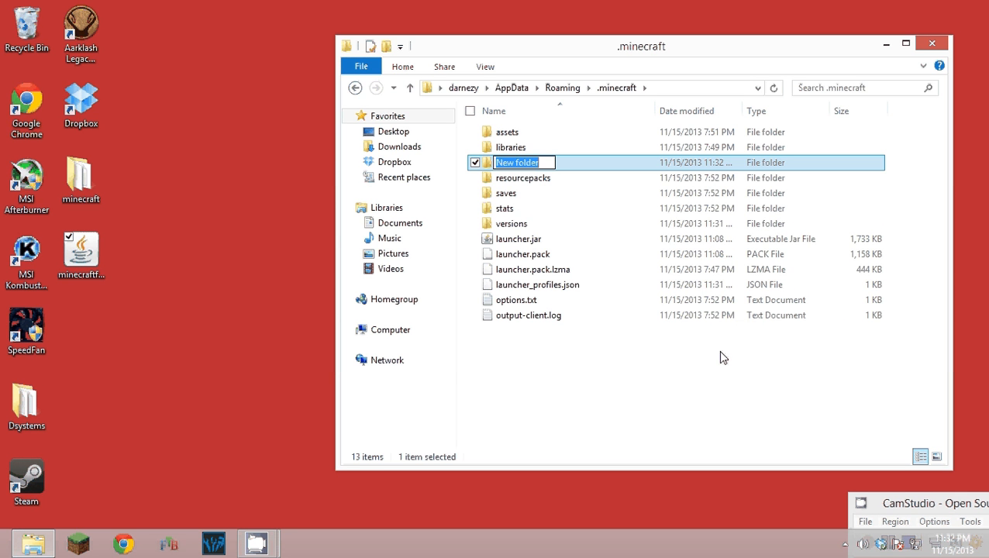
{"action": "type", "text": "mods"}
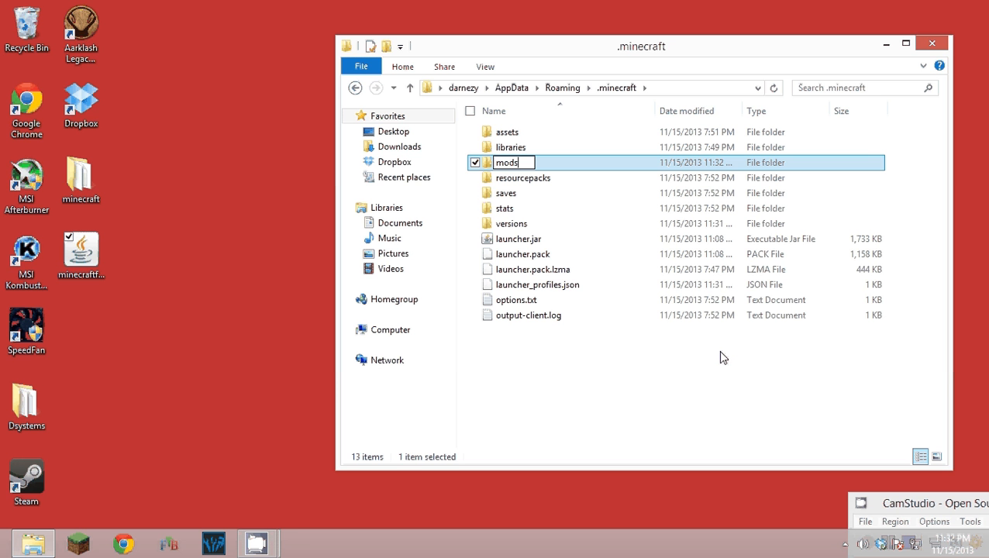
{"action": "key", "text": "Return"}
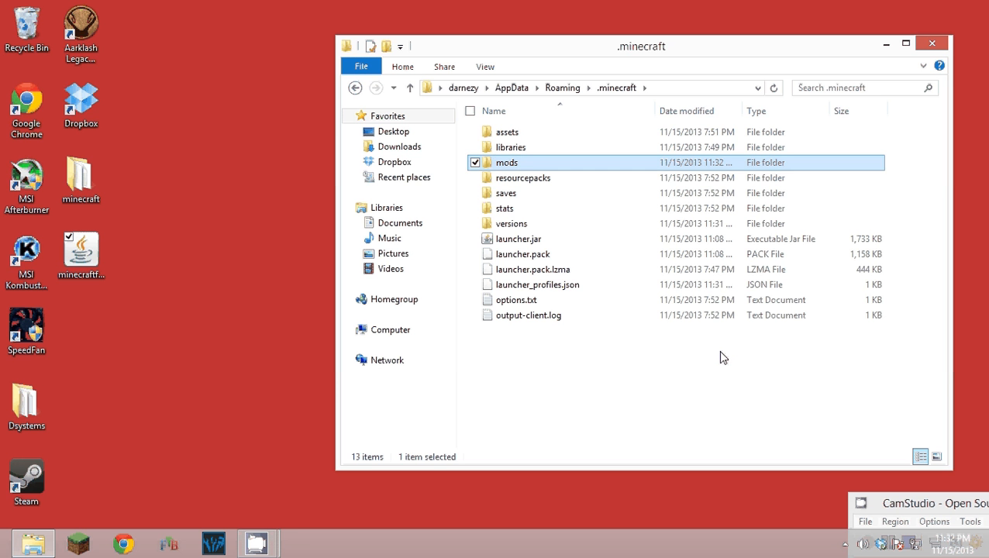
{"action": "left_click", "coordinate": [691, 352]}
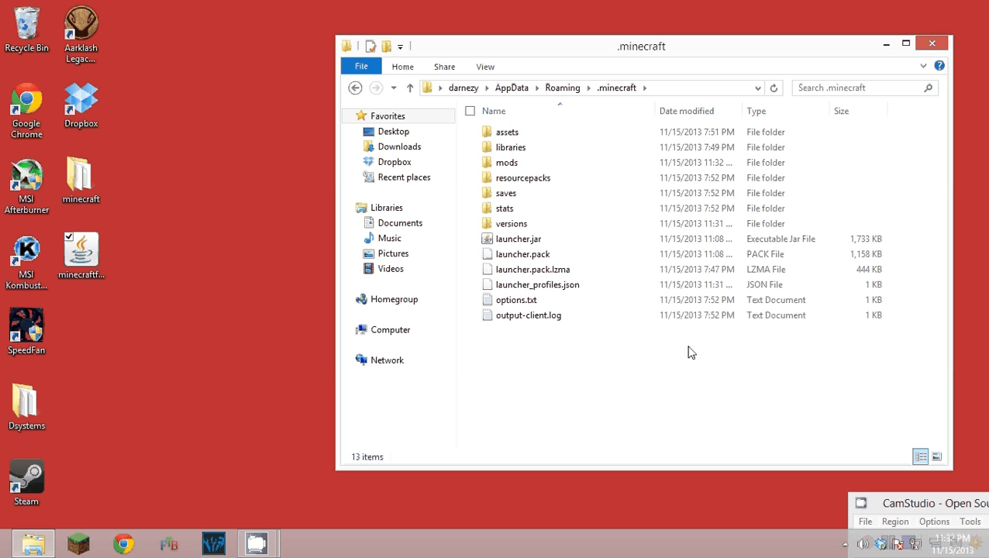
{"action": "left_click", "coordinate": [518, 238]}
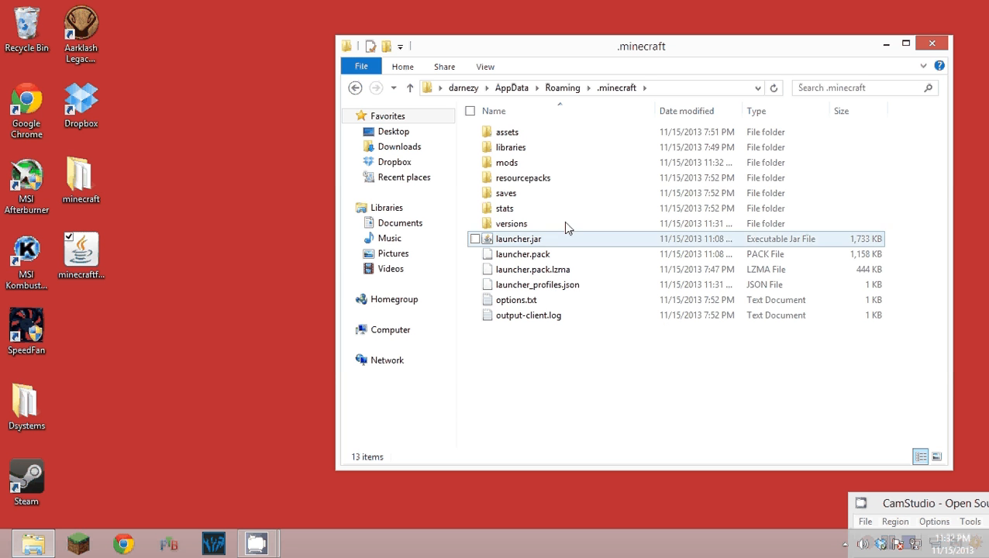
{"action": "mouse_move", "coordinate": [508, 162]}
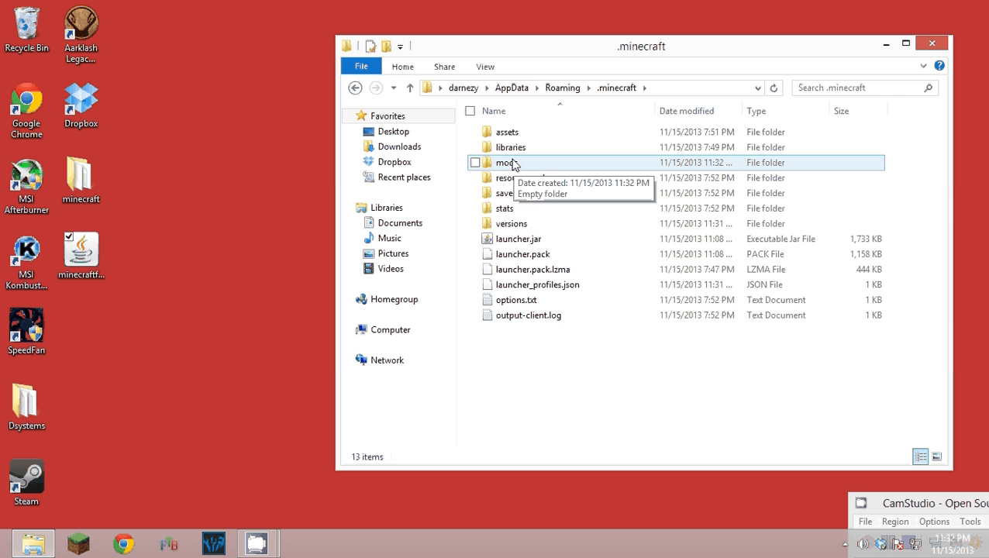
{"action": "double_click", "coordinate": [505, 162]}
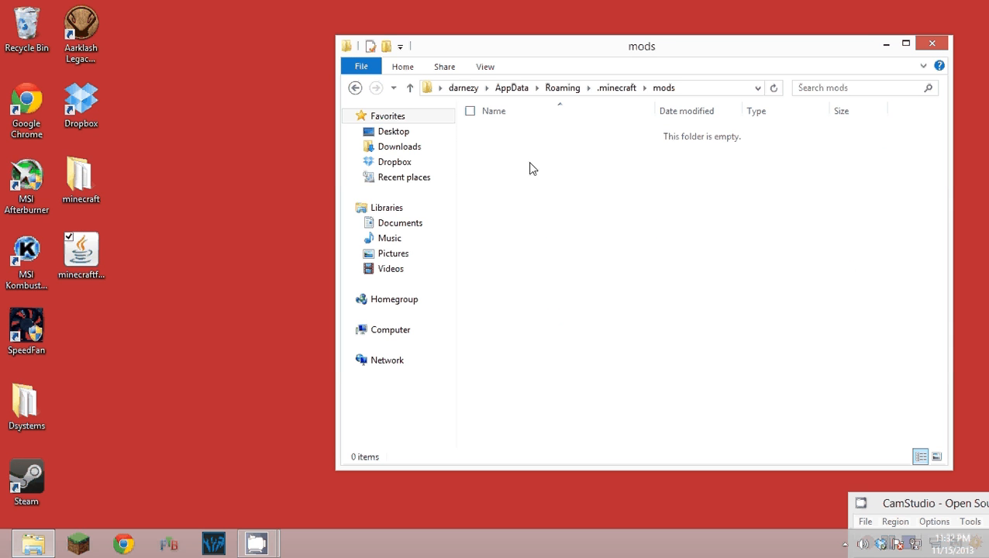
{"action": "mouse_move", "coordinate": [106, 198]}
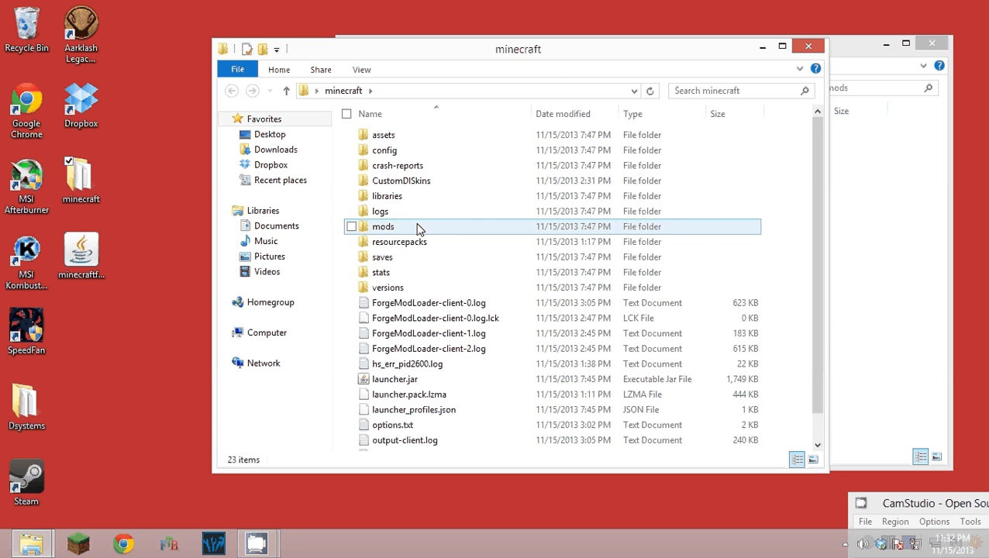
- Drag the CodeChickenCore and NotEnoughItems jars from the old mods collection into the new mods folder
{"action": "double_click", "coordinate": [383, 226]}
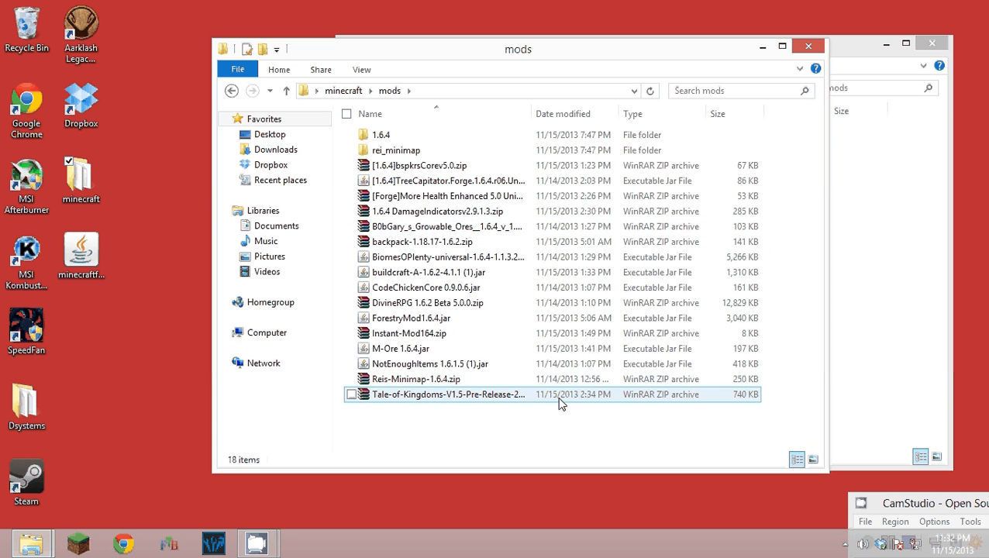
{"action": "left_click", "coordinate": [533, 427]}
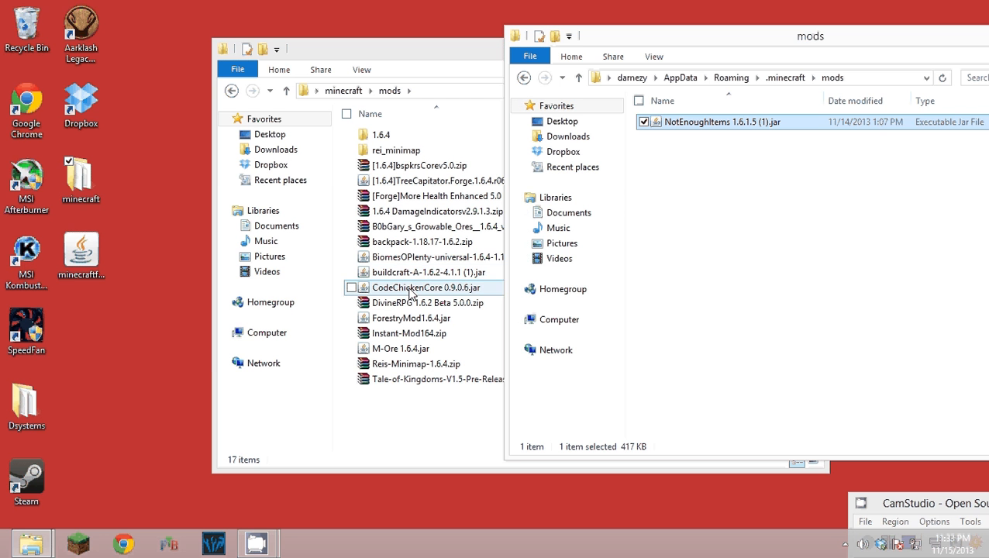
{"action": "left_click_drag", "start_coordinate": [426, 287], "coordinate": [690, 225]}
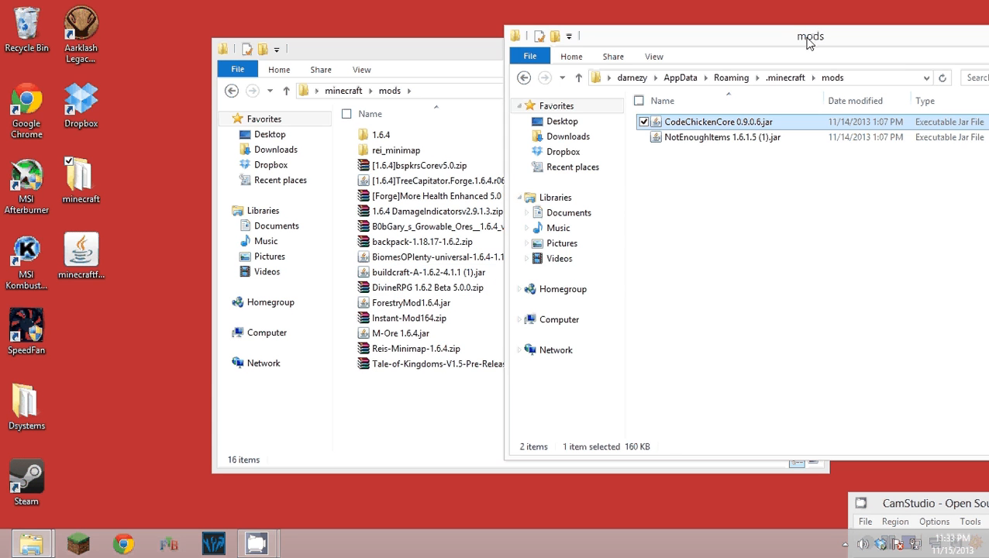
{"action": "left_click_drag", "start_coordinate": [810, 37], "coordinate": [753, 42]}
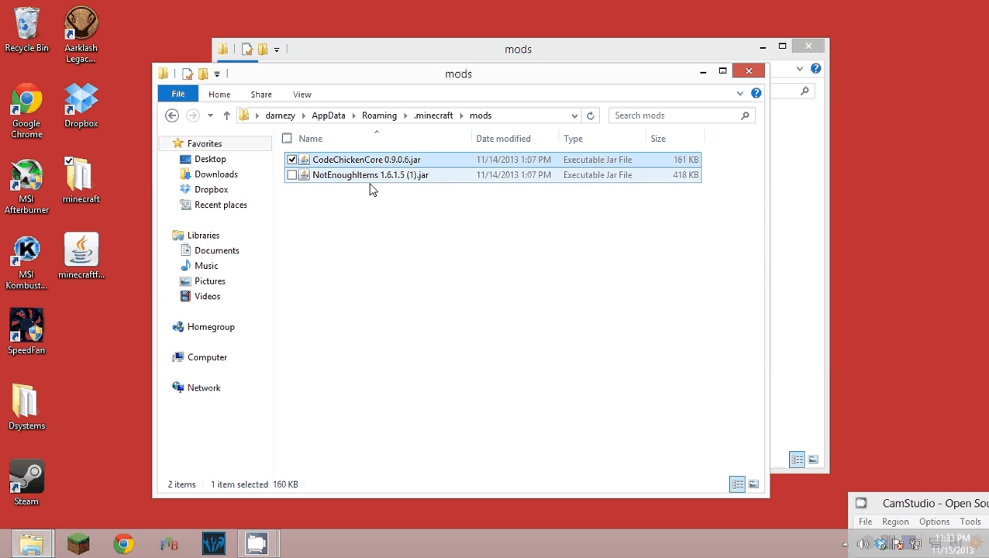
{"action": "left_click", "coordinate": [367, 159]}
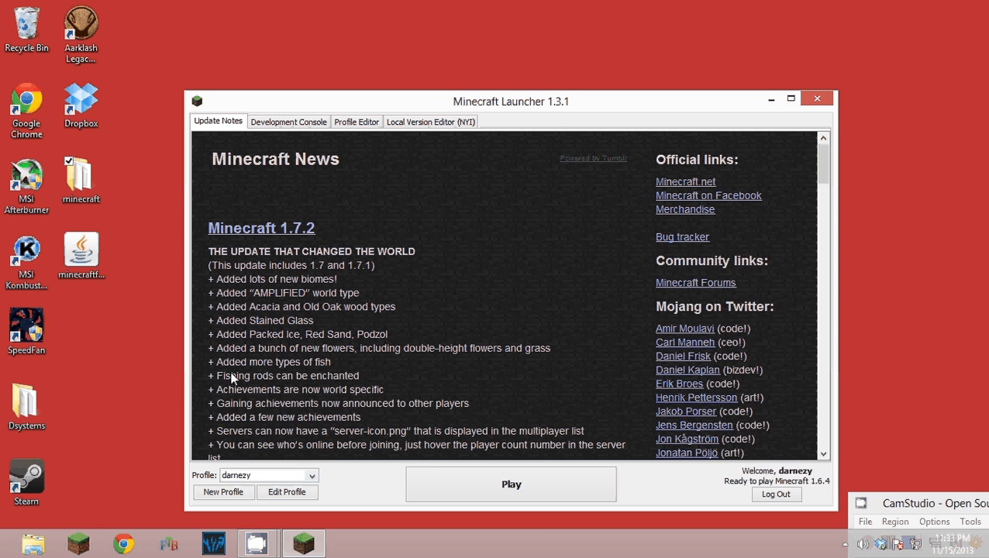
- Play the Forge 1.6.4 profile from the Launcher, reaching a title screen with 5 mods loaded
{"action": "left_click", "coordinate": [312, 475]}
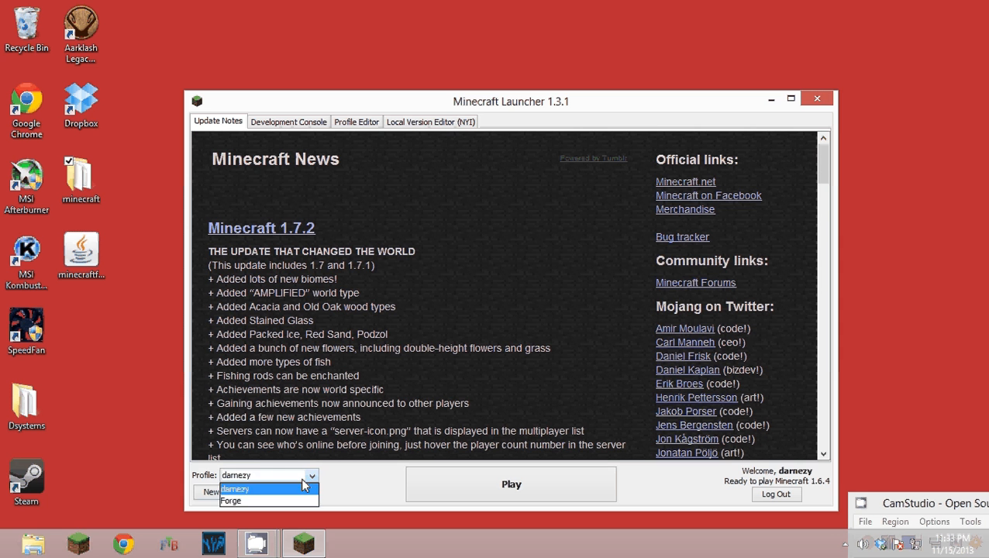
{"action": "left_click", "coordinate": [776, 493]}
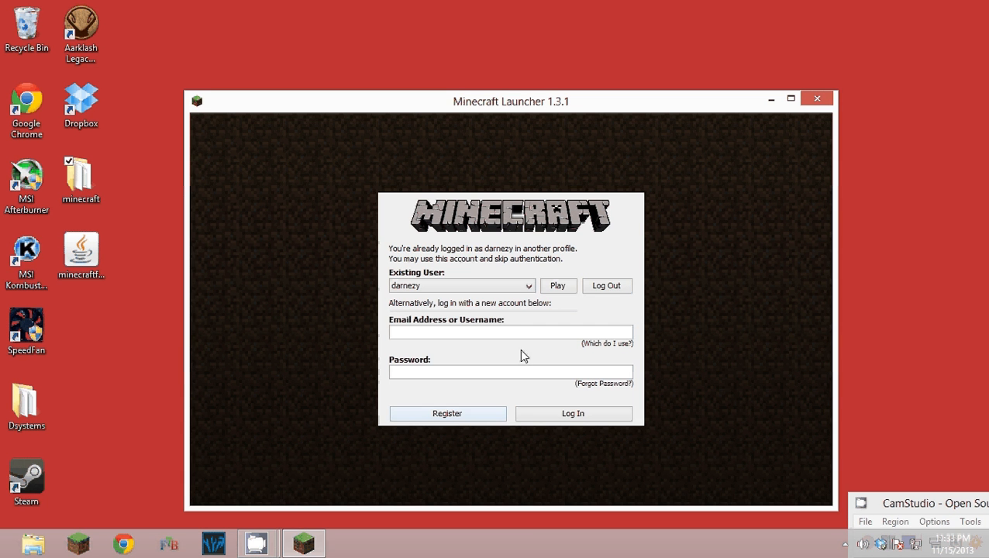
{"action": "left_click", "coordinate": [558, 286]}
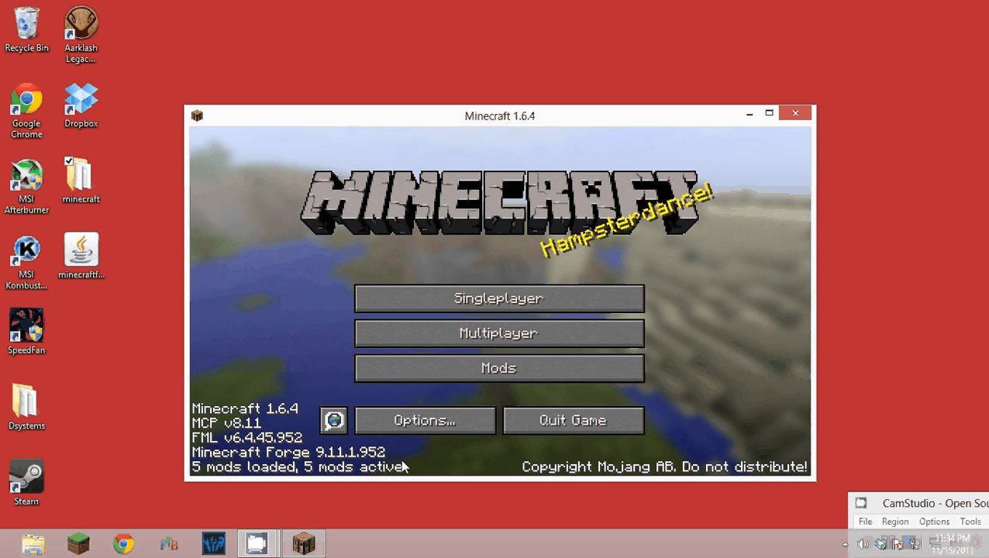
{"action": "mouse_move", "coordinate": [499, 298]}
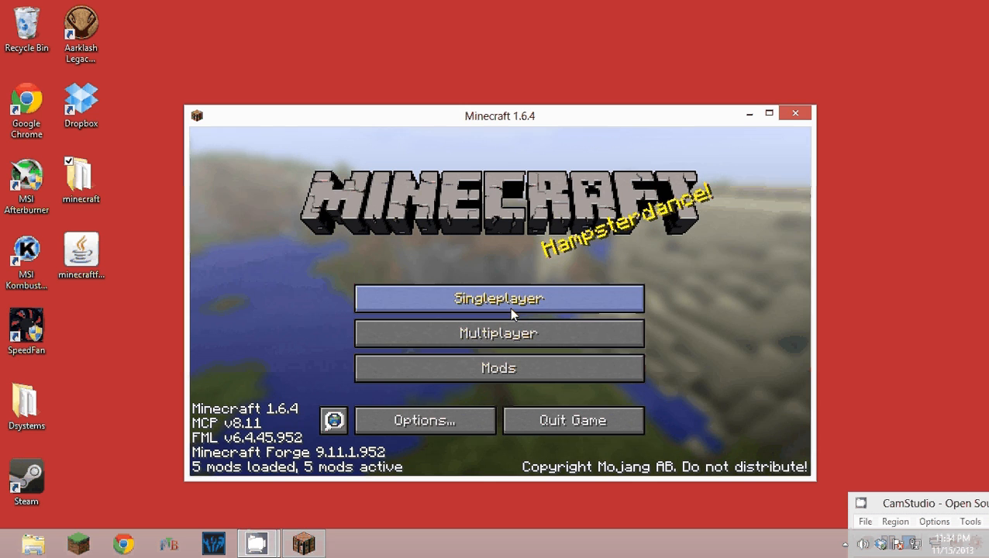
- Create a Singleplayer Survival world named New World and maximize the game window
{"action": "left_click", "coordinate": [499, 298]}
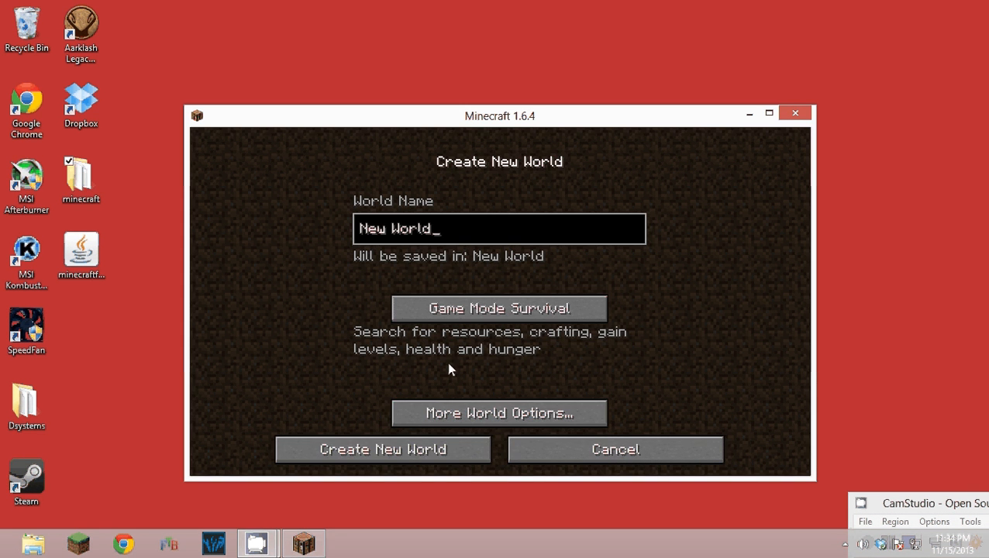
{"action": "left_click", "coordinate": [382, 450]}
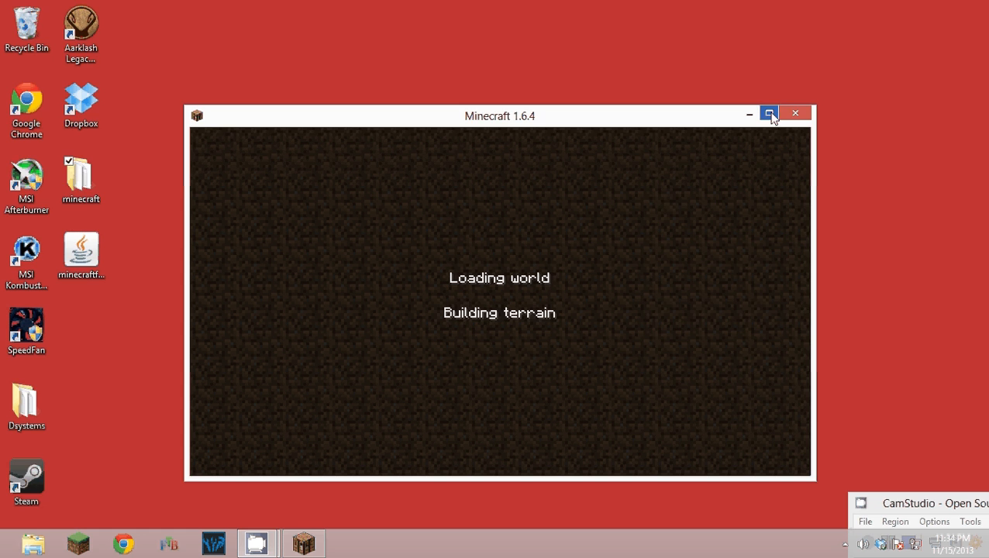
{"action": "left_click", "coordinate": [770, 113]}
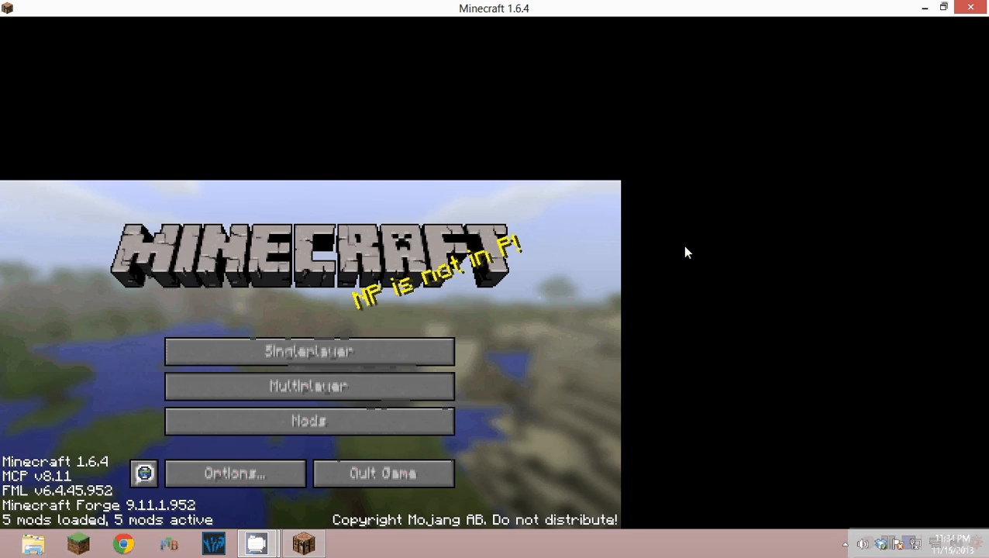
{"action": "left_click", "coordinate": [309, 351]}
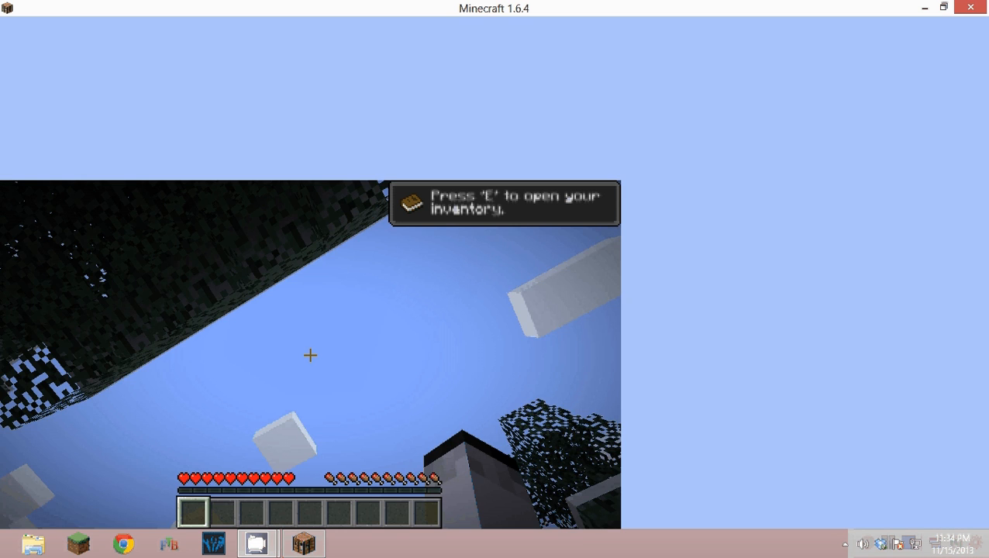
- Pause the game, review Options > Video Settings, then close Minecraft
{"action": "key", "text": "Escape"}
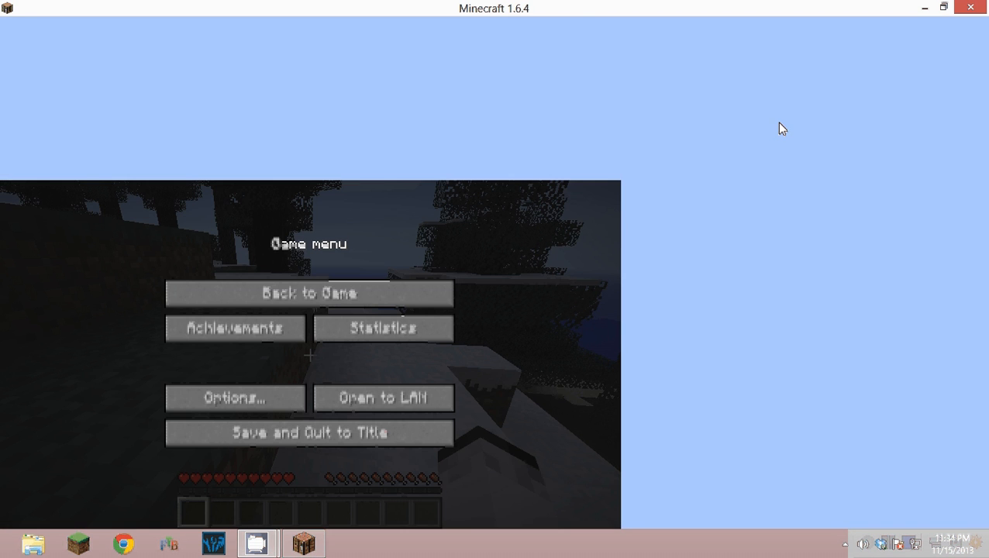
{"action": "left_click", "coordinate": [235, 397]}
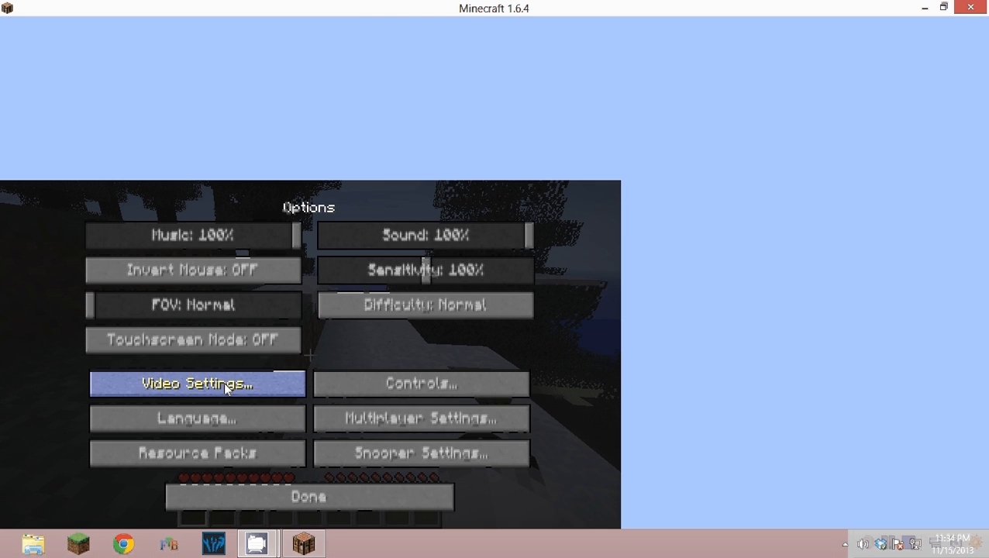
{"action": "left_click", "coordinate": [197, 384]}
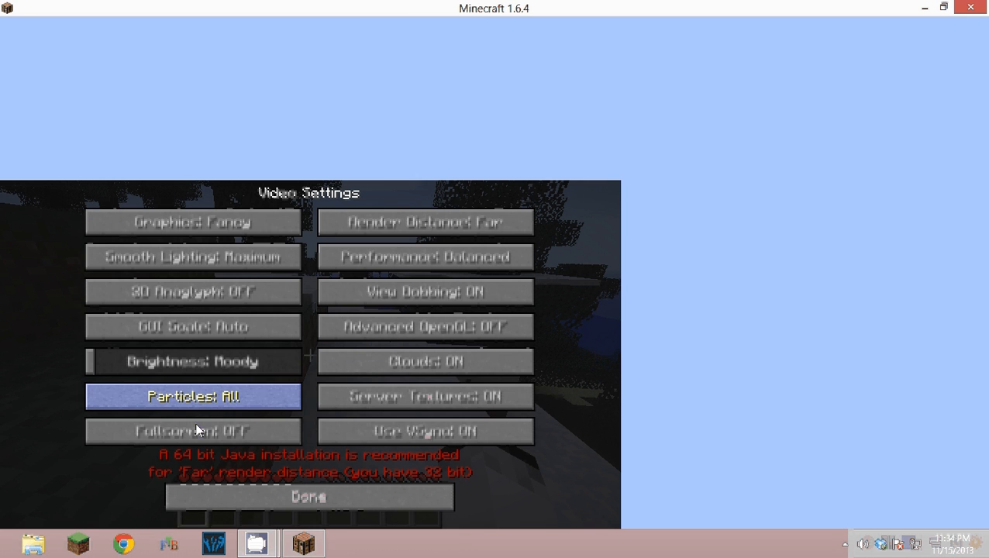
{"action": "left_click", "coordinate": [943, 7]}
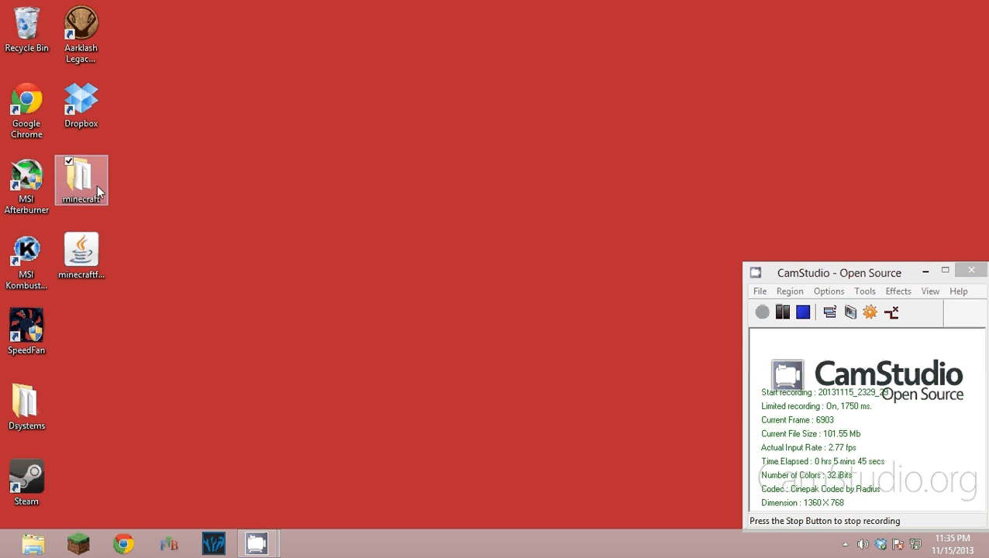
{"action": "double_click", "coordinate": [81, 174]}
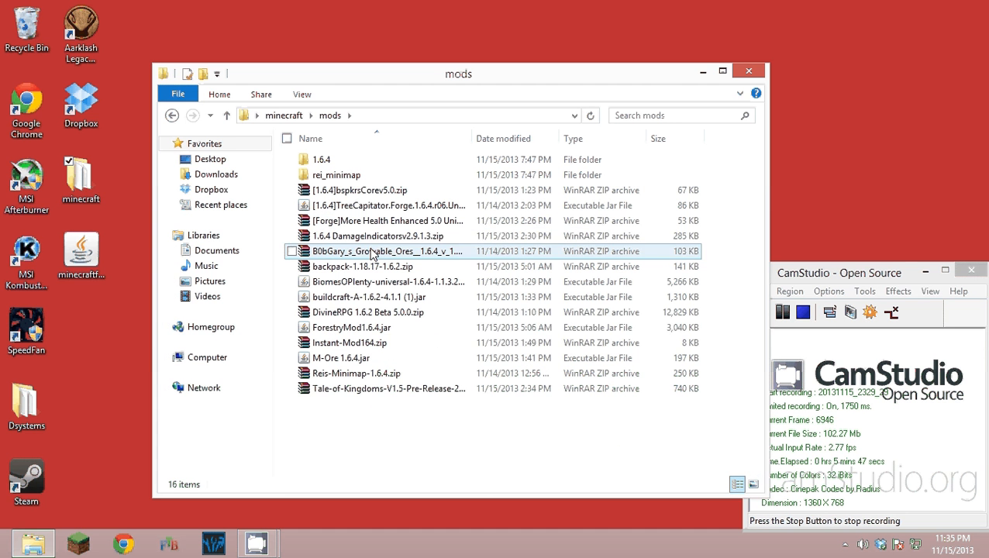
{"action": "left_click", "coordinate": [387, 388]}
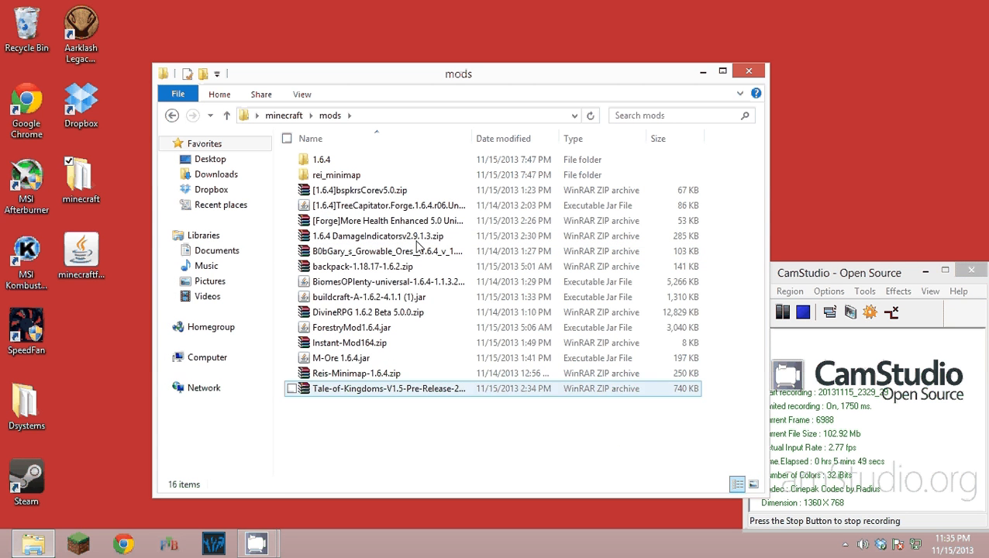
{"action": "mouse_move", "coordinate": [387, 388]}
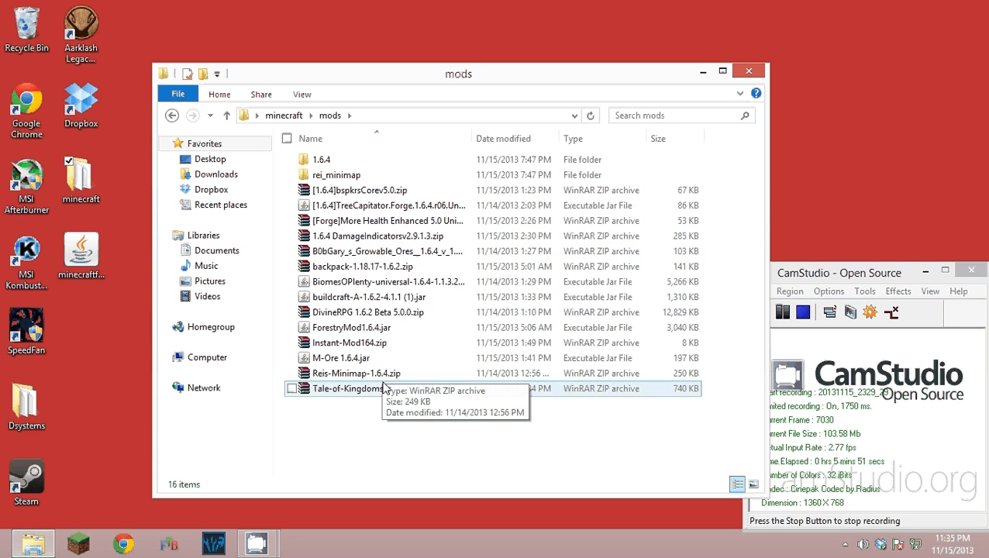
{"action": "left_click", "coordinate": [388, 206]}
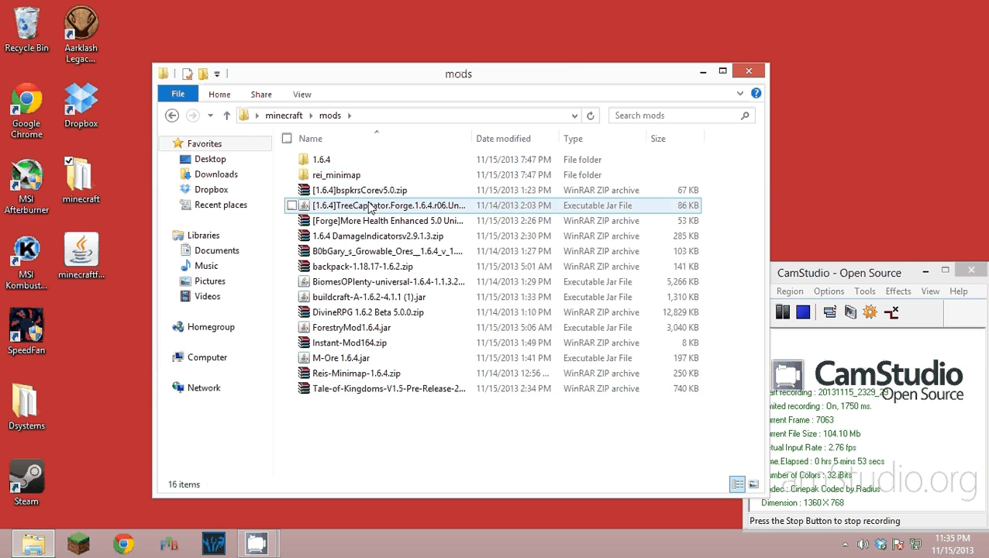
{"action": "left_click", "coordinate": [383, 221]}
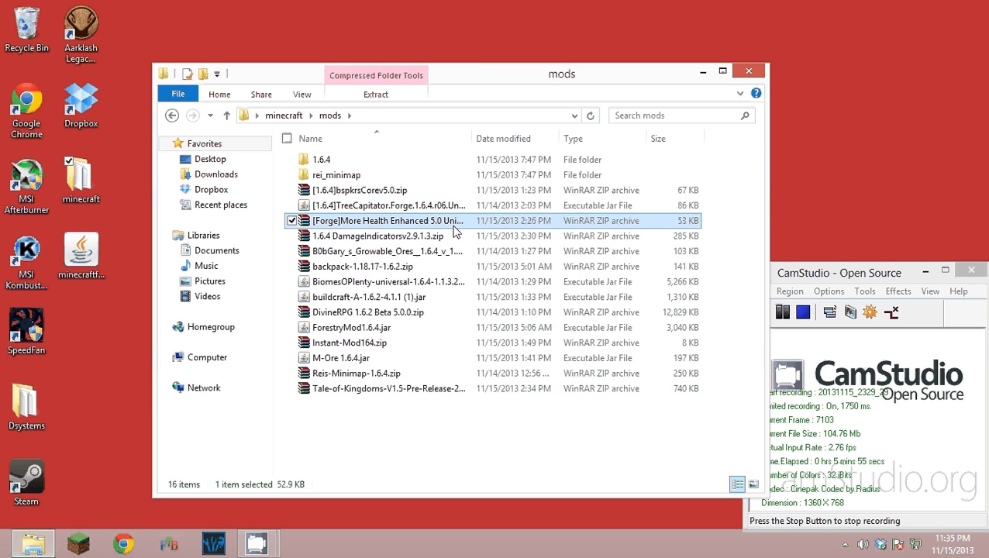
{"action": "left_click", "coordinate": [380, 236]}
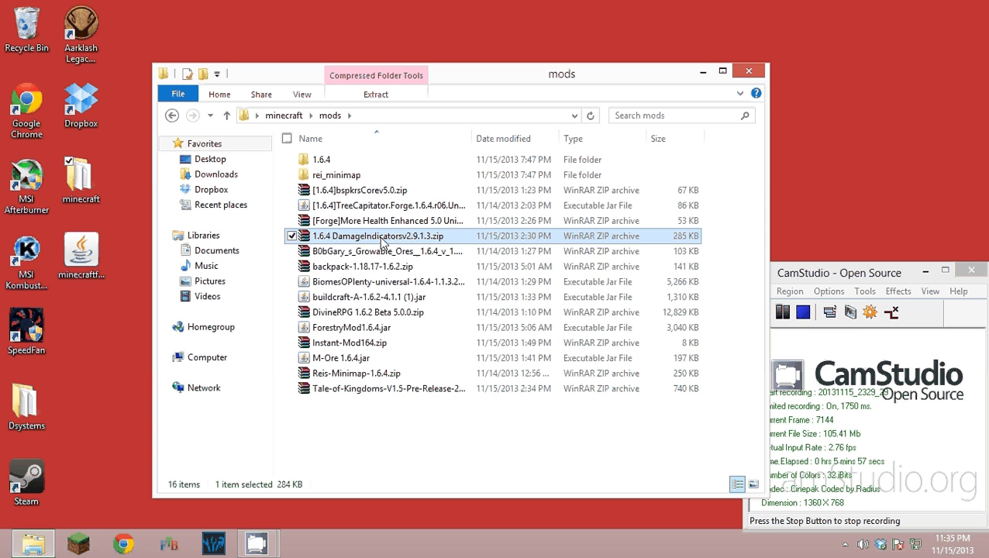
{"action": "left_click", "coordinate": [386, 251]}
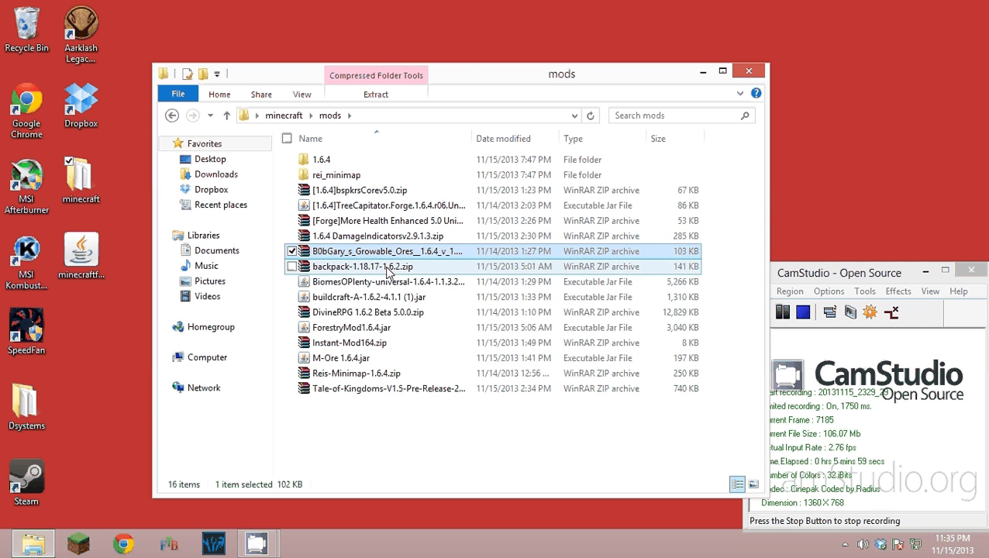
{"action": "left_click", "coordinate": [370, 297]}
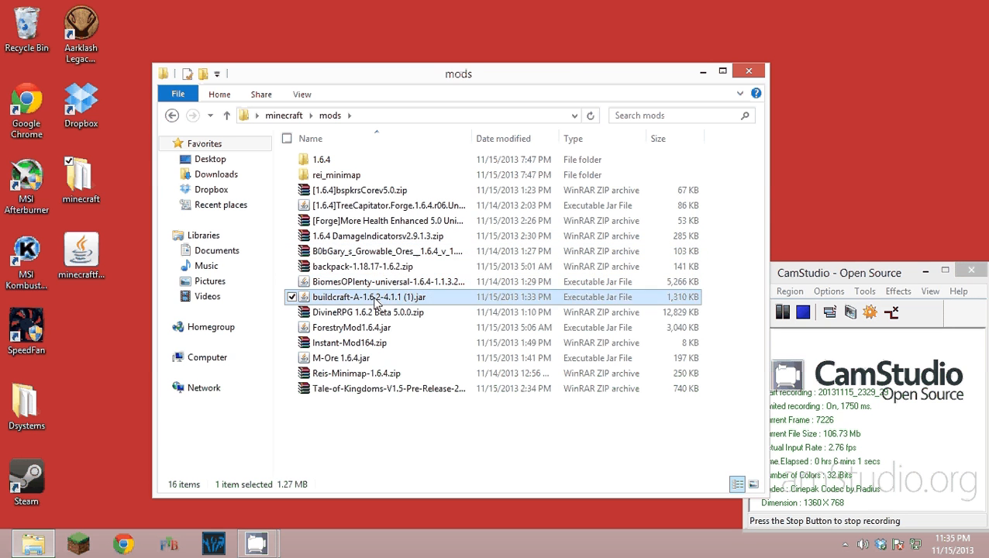
{"action": "left_click", "coordinate": [351, 327]}
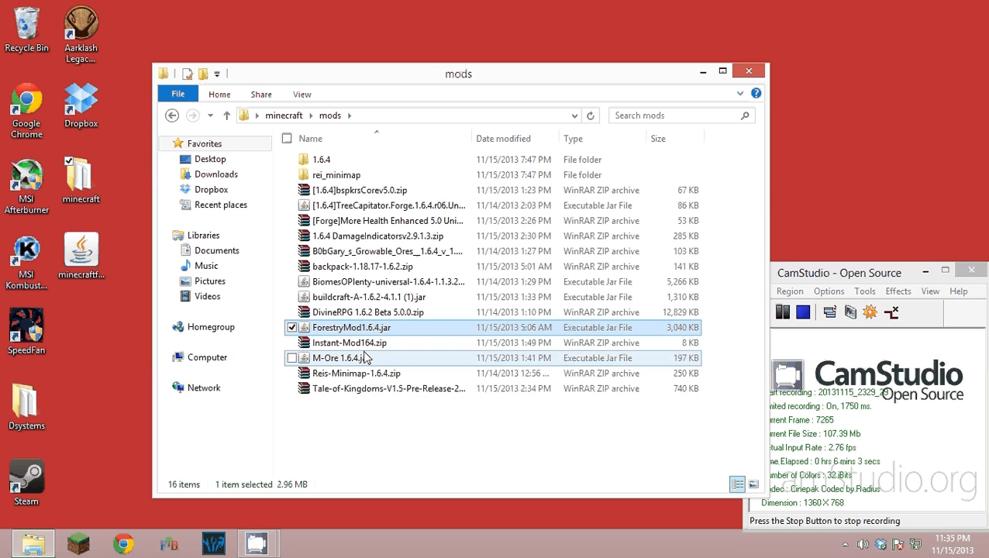
{"action": "left_click", "coordinate": [349, 358]}
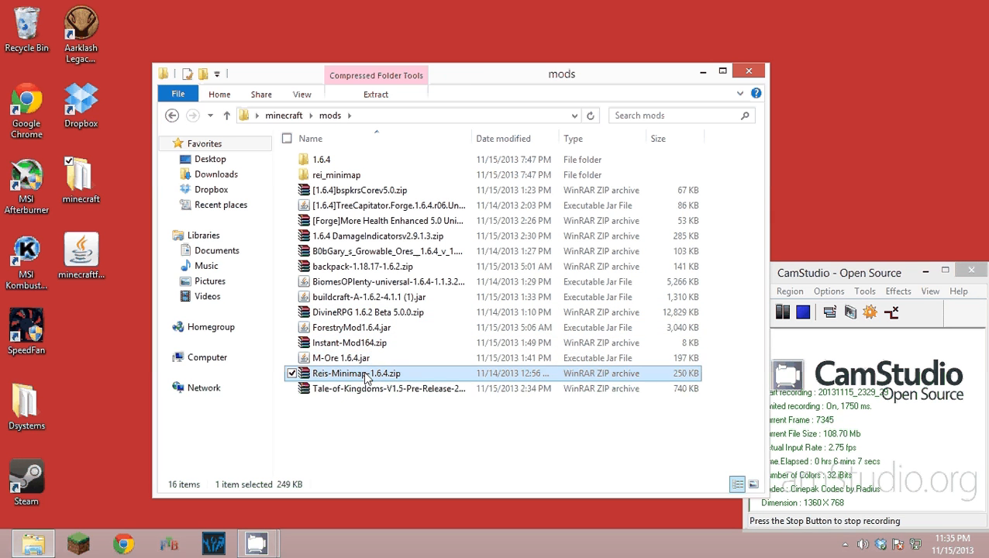
{"action": "left_click", "coordinate": [387, 388]}
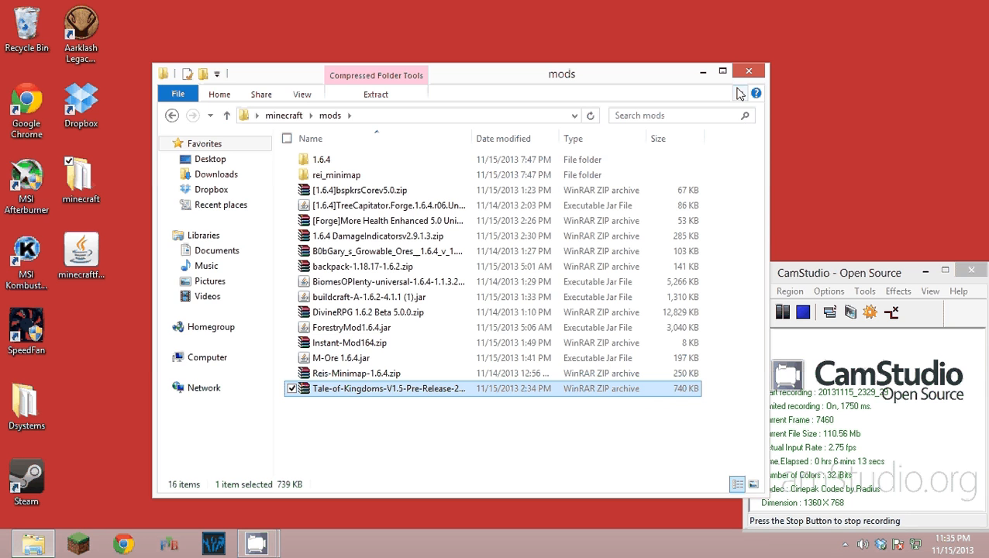
{"action": "left_click", "coordinate": [749, 72]}
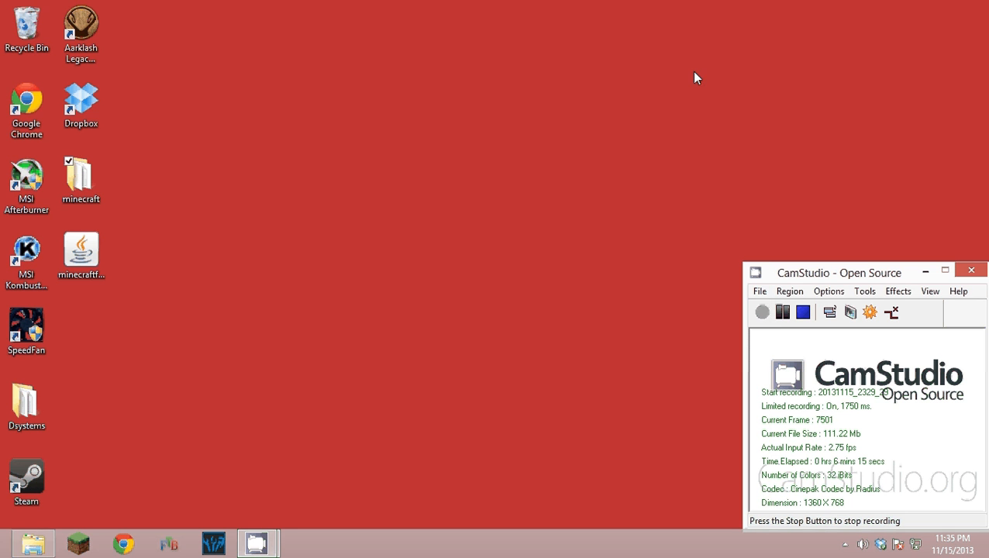
{"action": "mouse_move", "coordinate": [535, 249]}
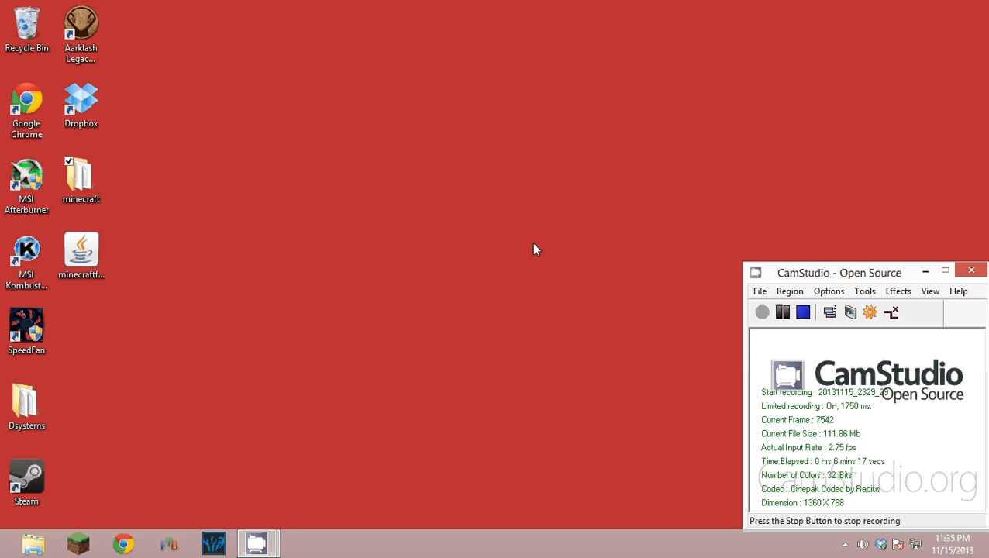
{"action": "mouse_move", "coordinate": [466, 224]}
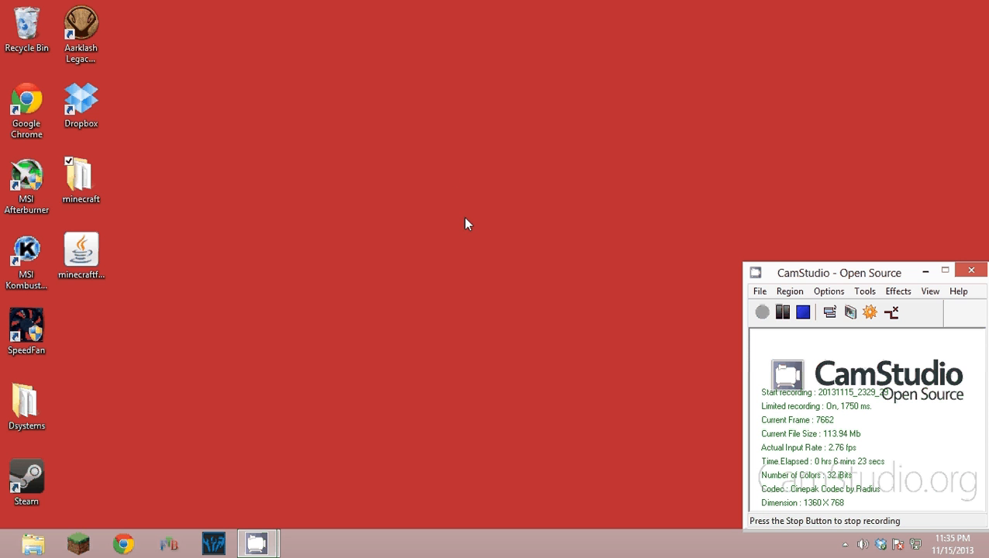
{"action": "left_click", "coordinate": [81, 180]}
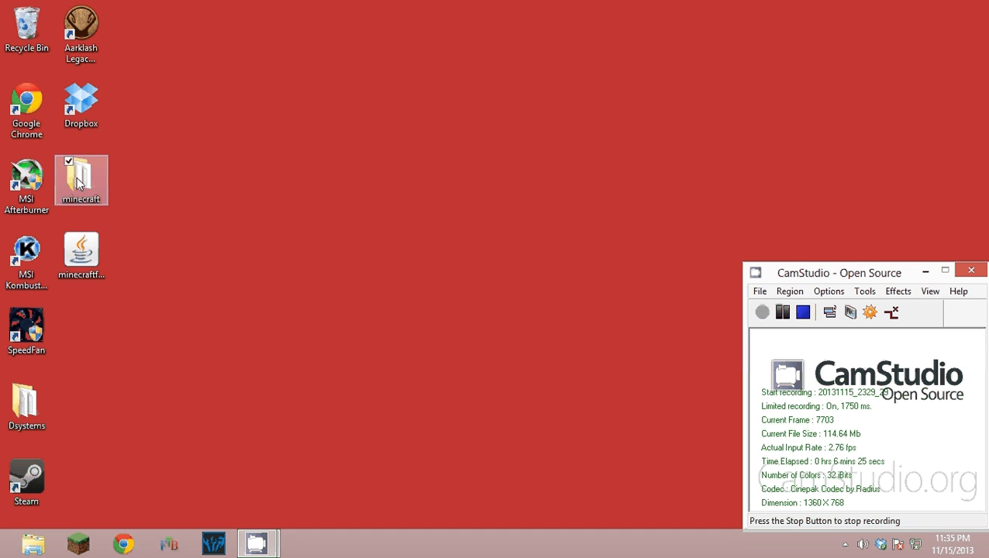